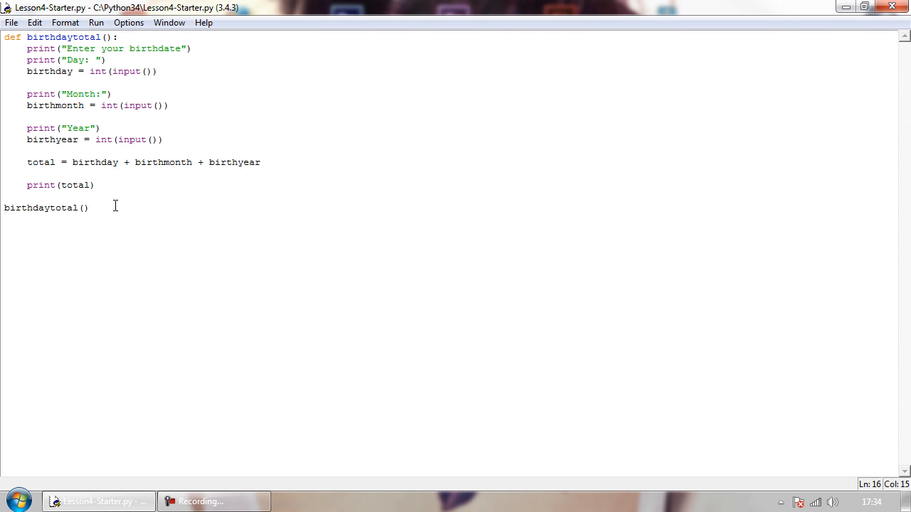
# Run the birthday-total program with day 23, month 04 and year 1995, getting 2022
pyautogui.click(89, 208)
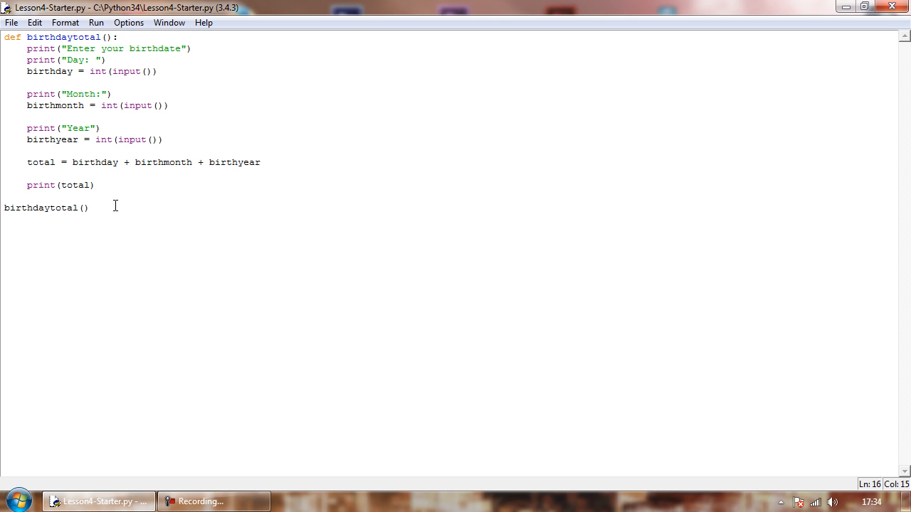
pyautogui.click(89, 208)
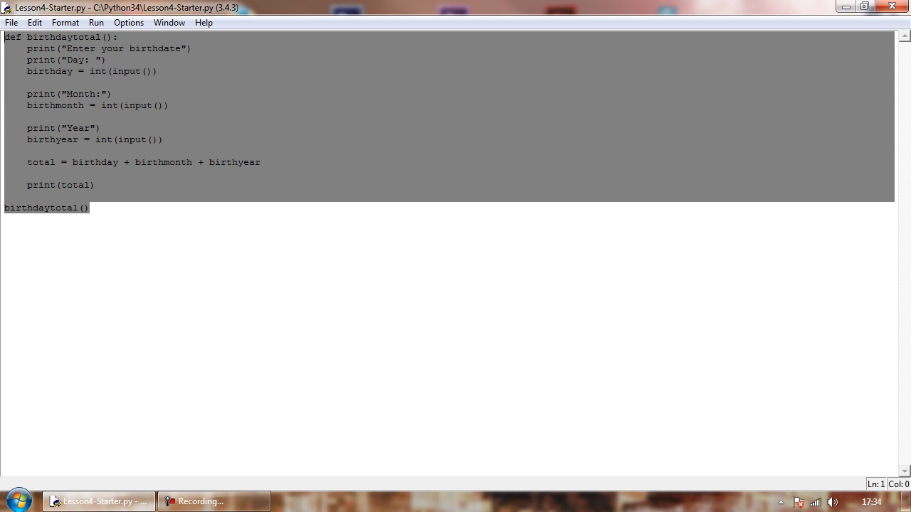
pyautogui.click(88, 207)
pyautogui.write('23')
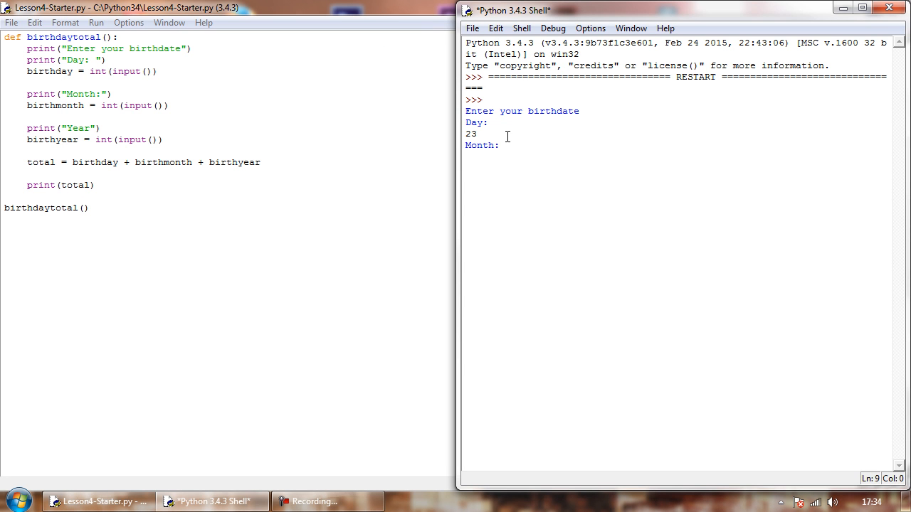
pyautogui.write('04')
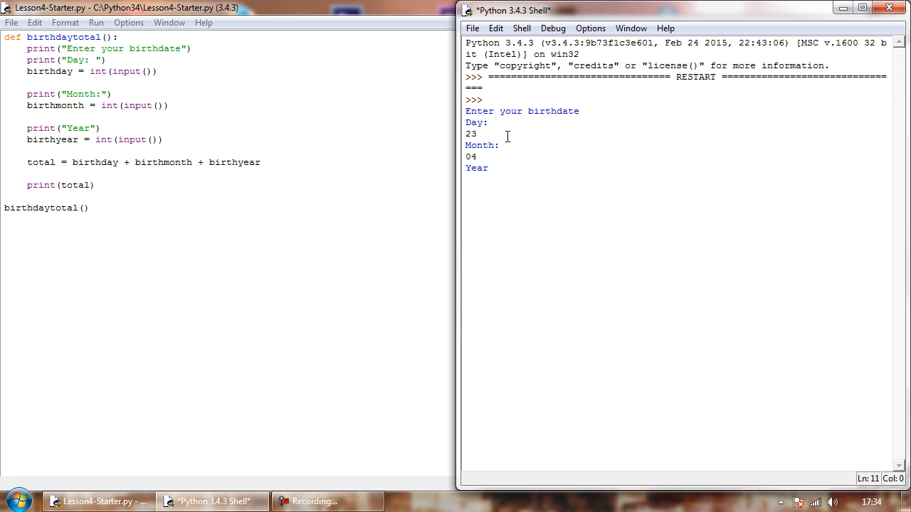
pyautogui.write('1995')
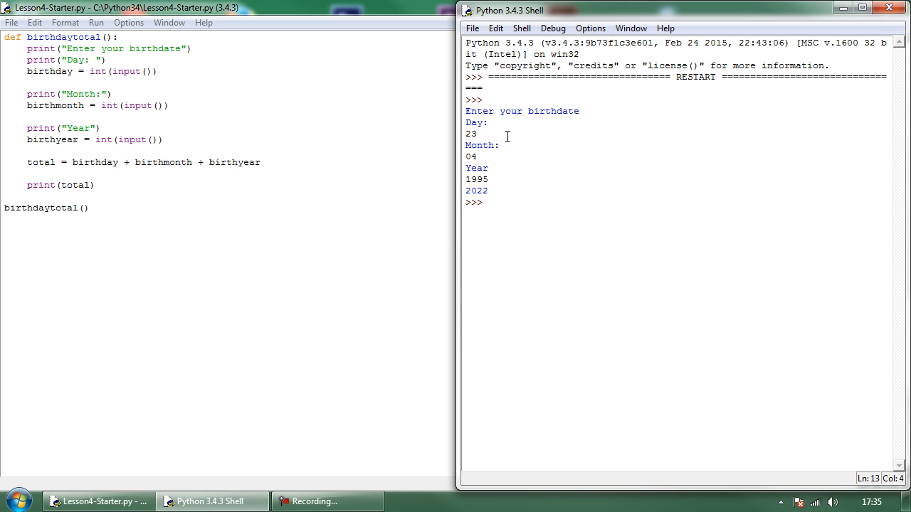
# Start a # comment on a new line below the birthdaytotal def header
pyautogui.click(348, 141)
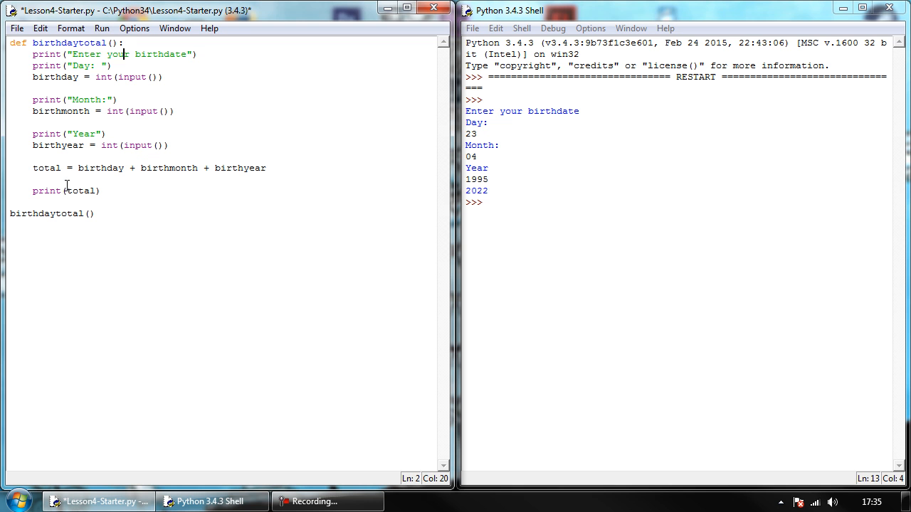
pyautogui.click(198, 54)
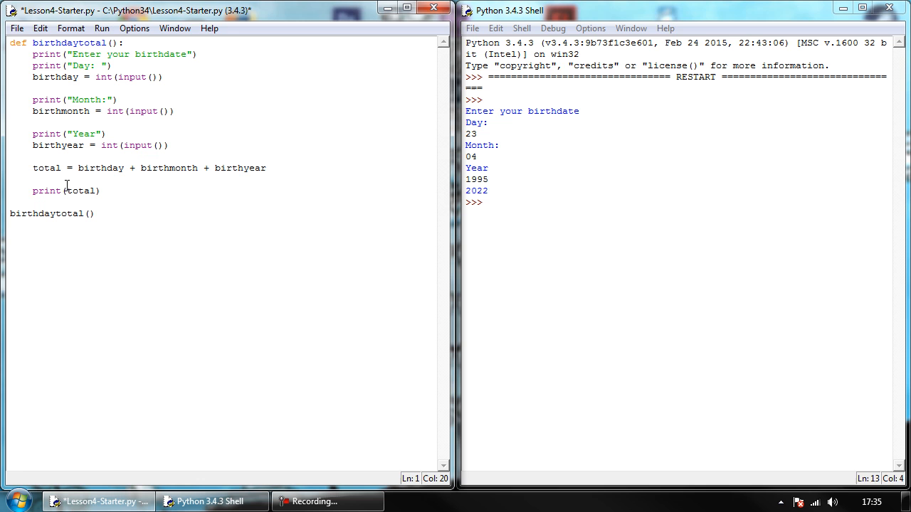
pyautogui.click(124, 43)
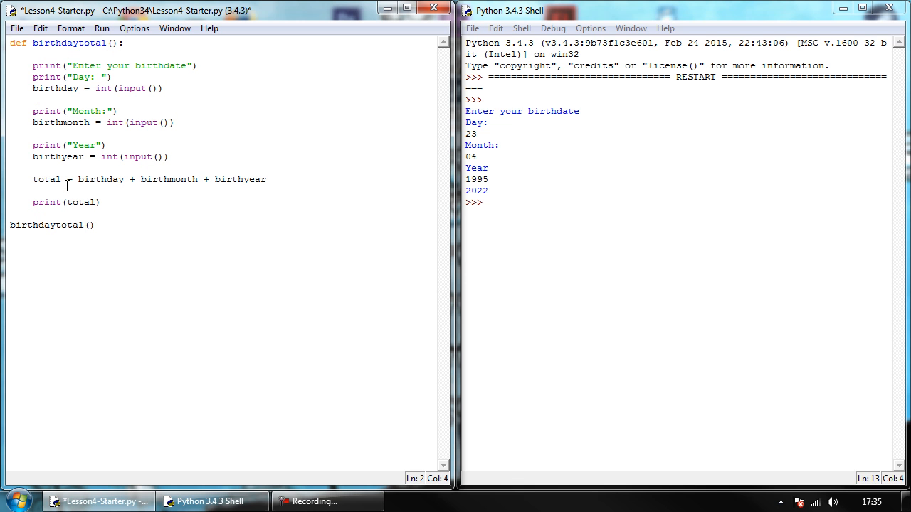
pyautogui.write('#')
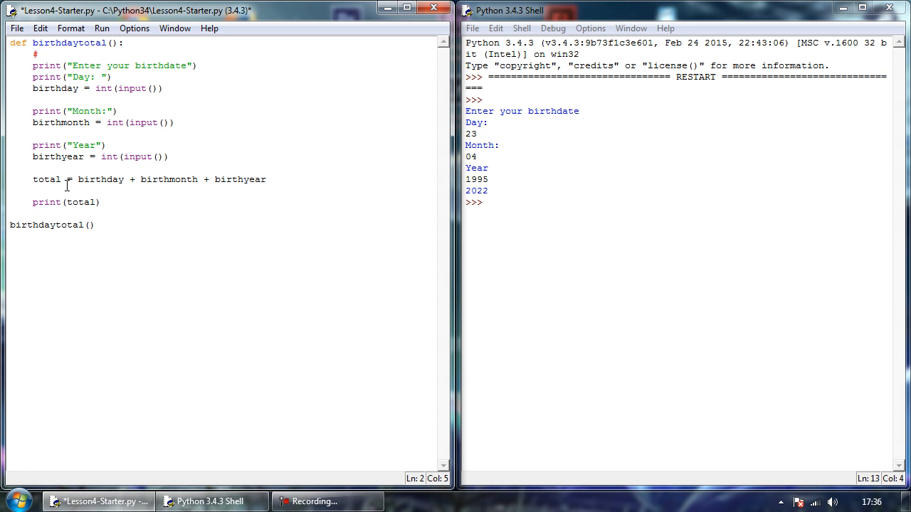
# Make the line #print("hello"), save the file and rerun the program
pyautogui.write('print')
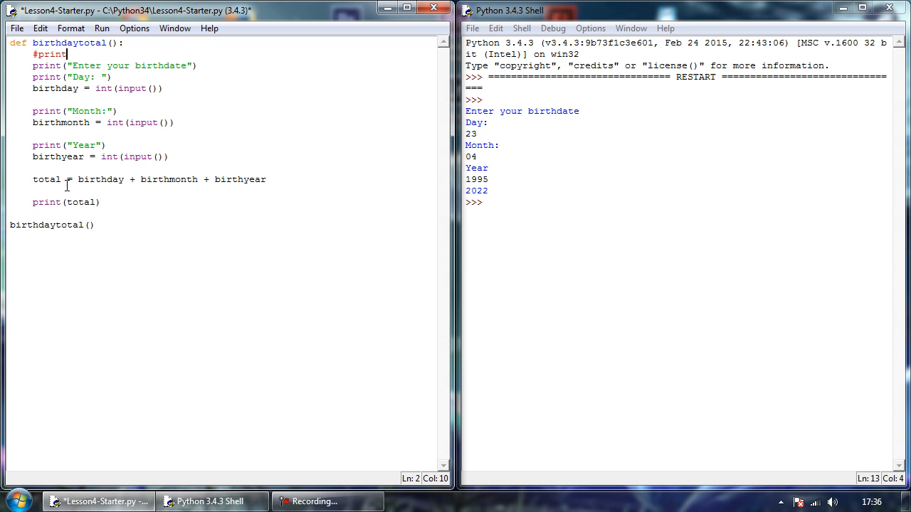
pyautogui.write('("hello')
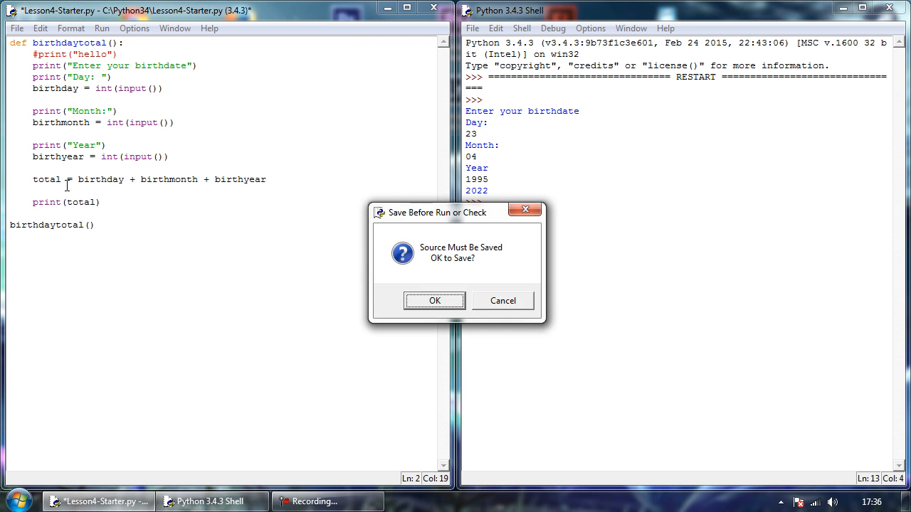
pyautogui.click(434, 300)
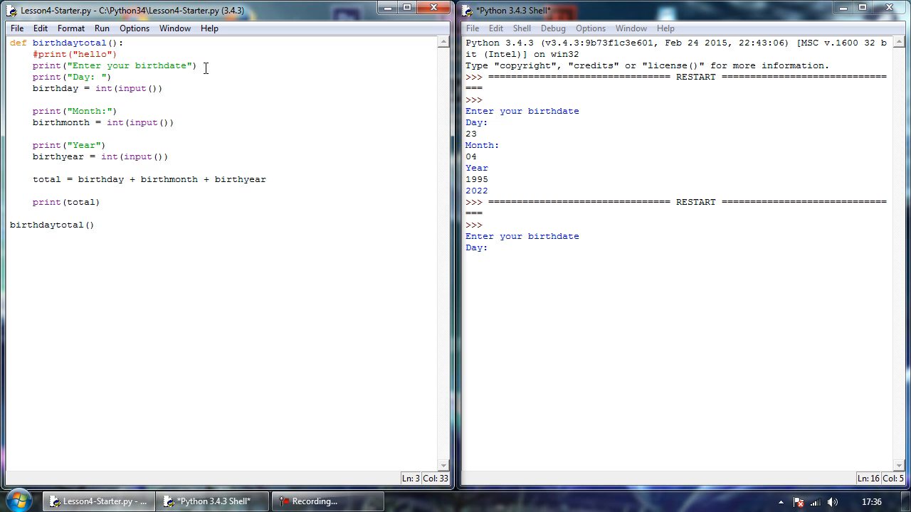
pyautogui.click(34, 54)
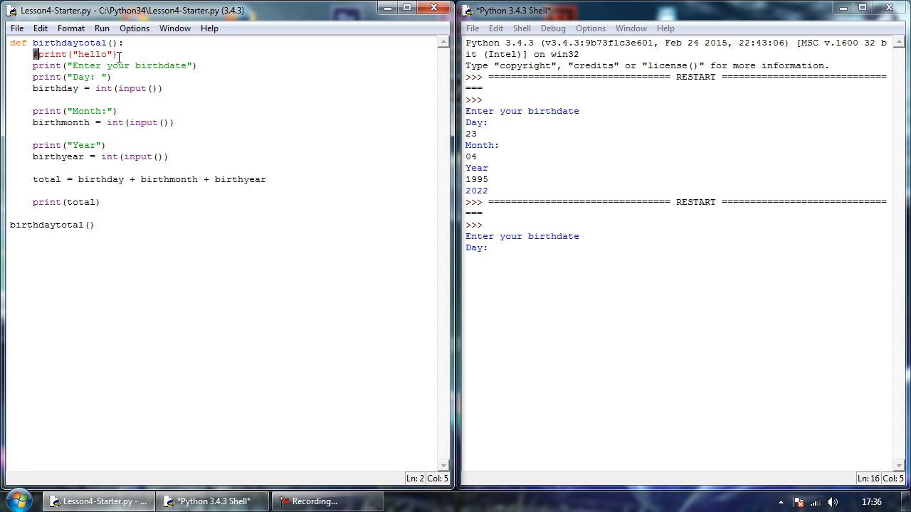
# Type #print("hello") as a trailing comment, then delete the text back to a bare #
pyautogui.write('#')
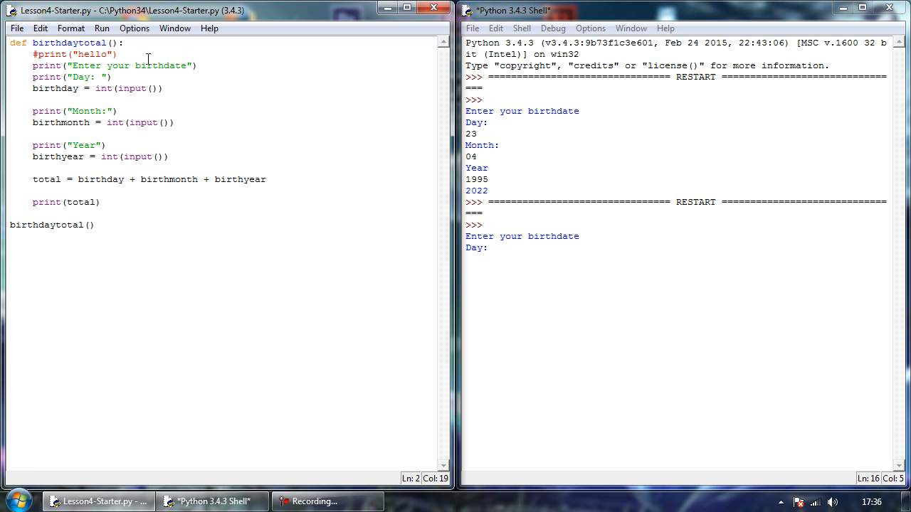
pyautogui.write('#')
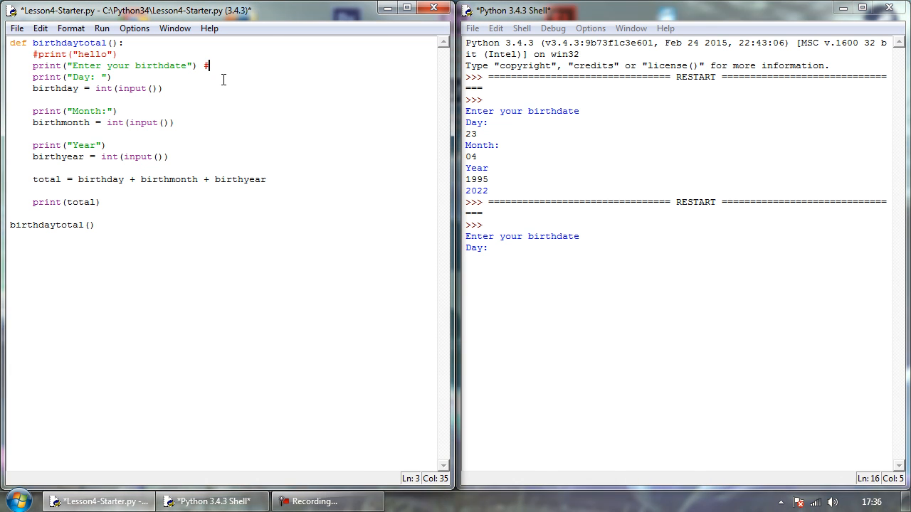
pyautogui.write('print')
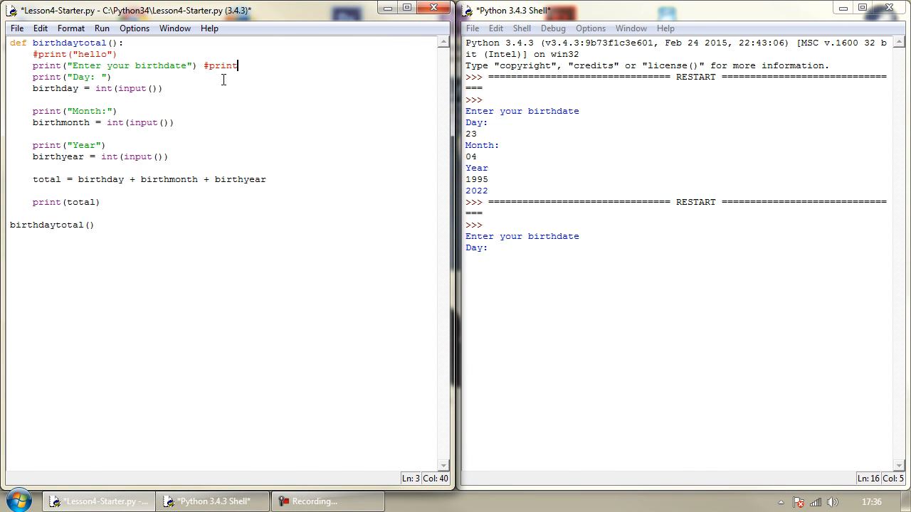
pyautogui.write('("hel')
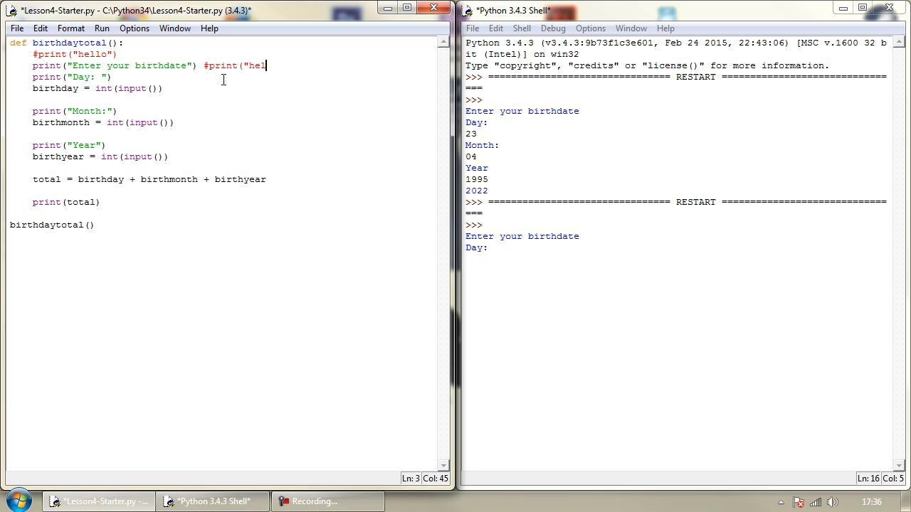
pyautogui.write('lo")')
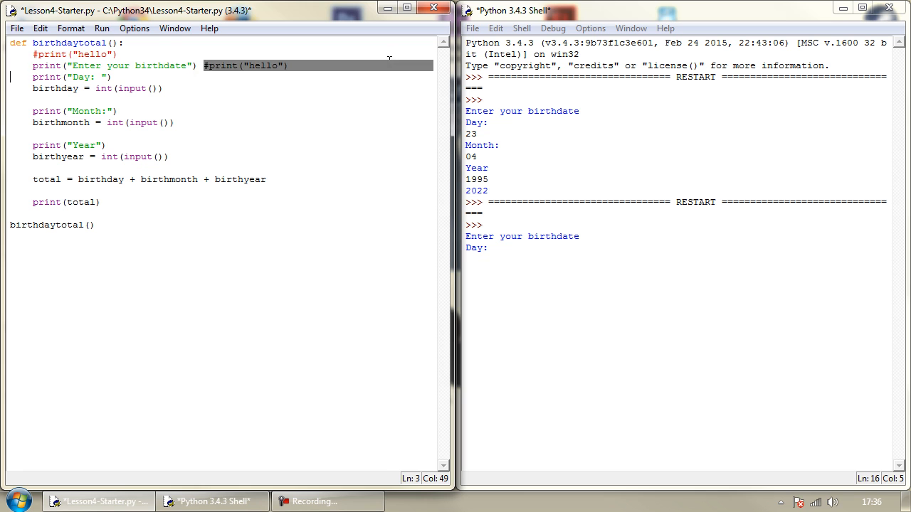
pyautogui.click(237, 65)
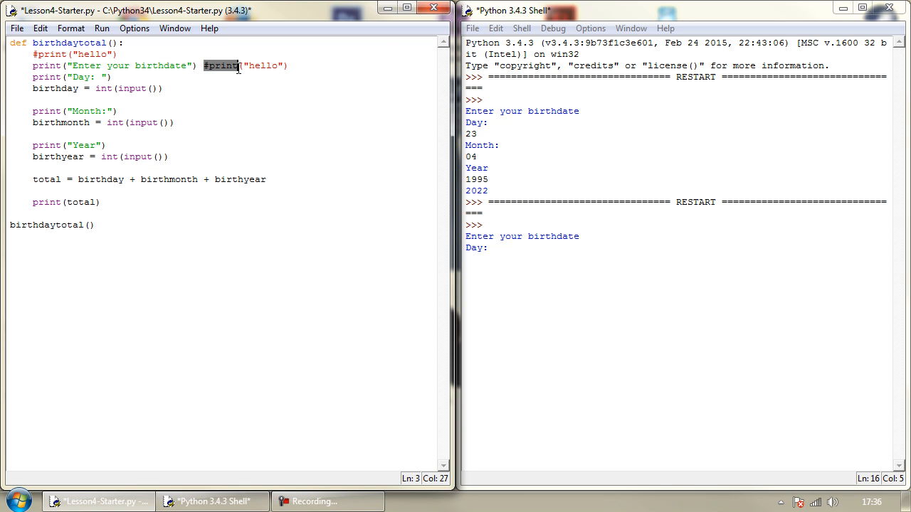
pyautogui.press('Delete')
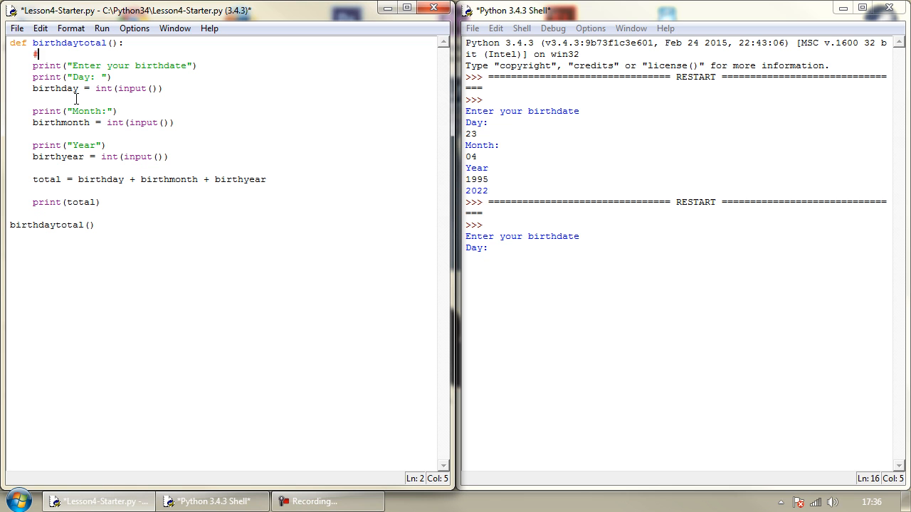
# Comment that the line prints the "Enter your Birthdate" text
pyautogui.write('this l')
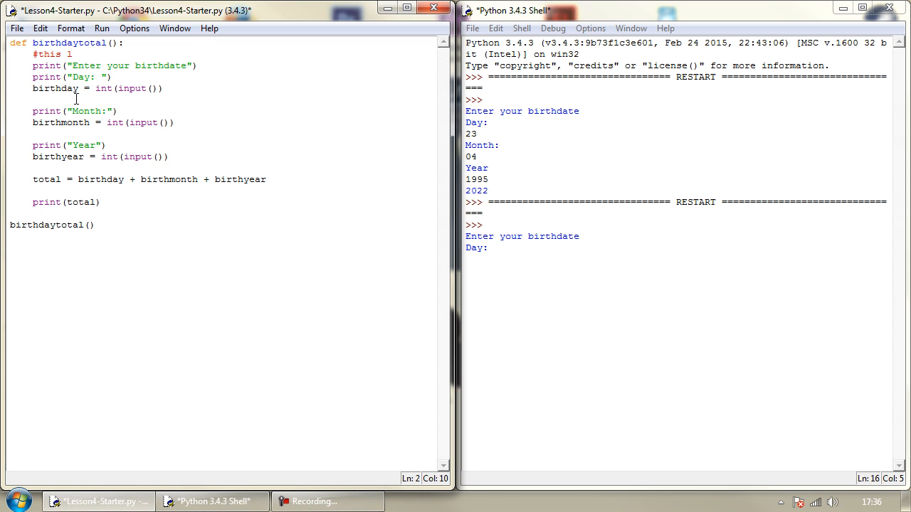
pyautogui.write('line will print the text "Enter your')
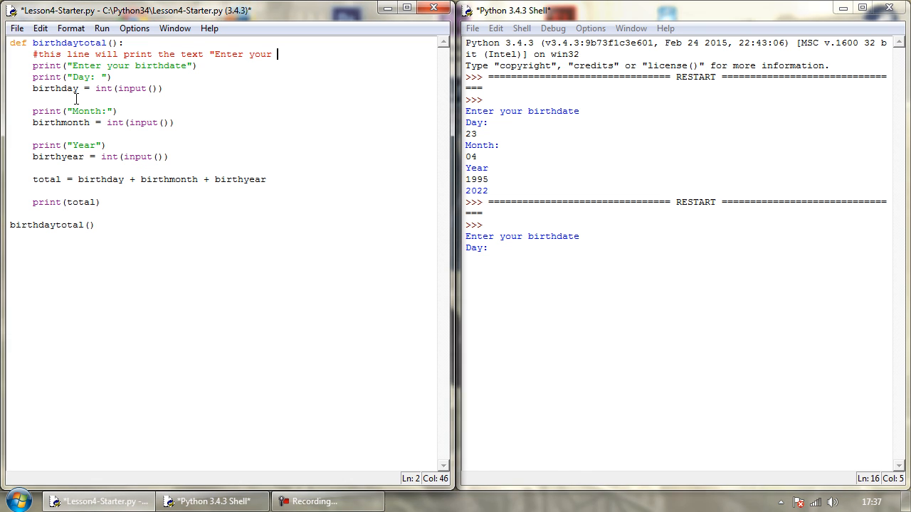
pyautogui.write('Birthdate"')
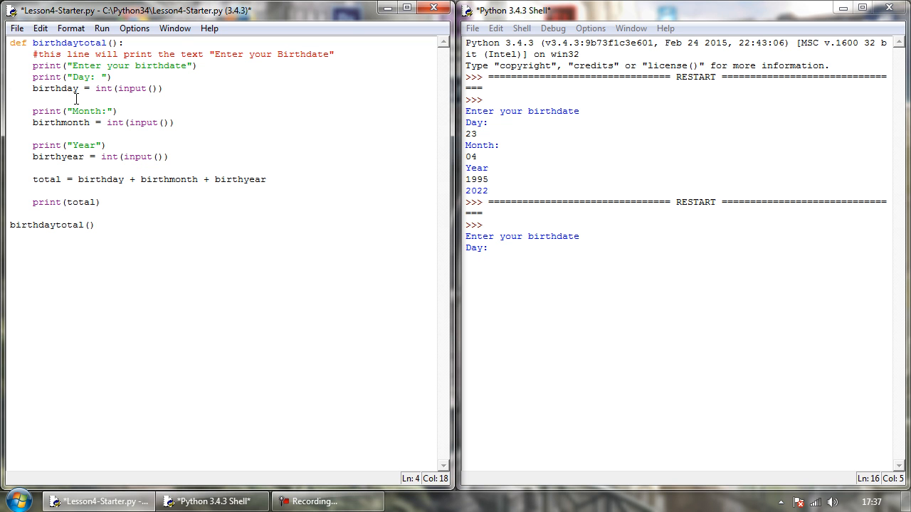
# Add the comment #this line will print the text "Day: " above the Day prompt
pyautogui.click(200, 65)
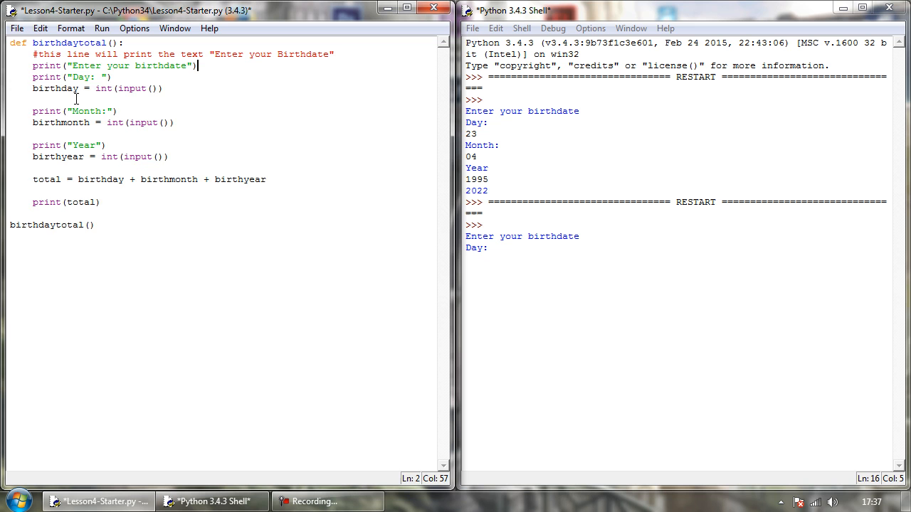
pyautogui.write('#')
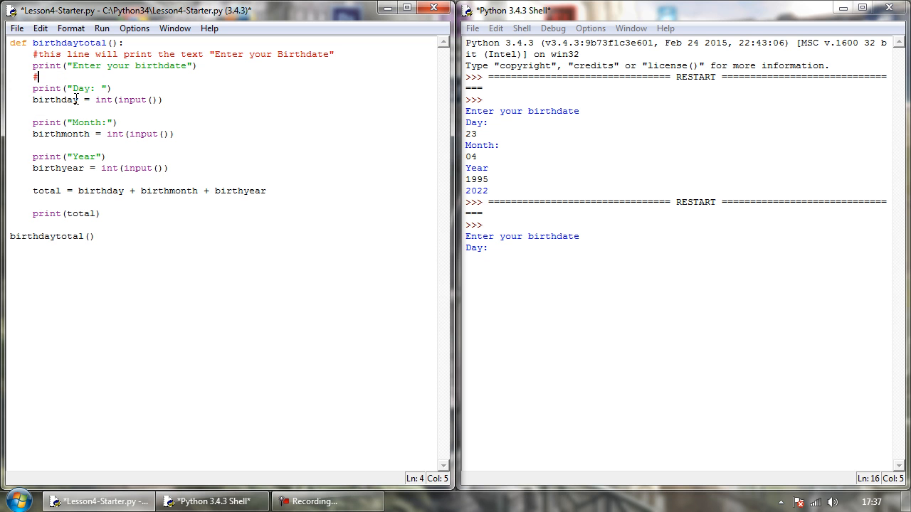
pyautogui.write('#this line will')
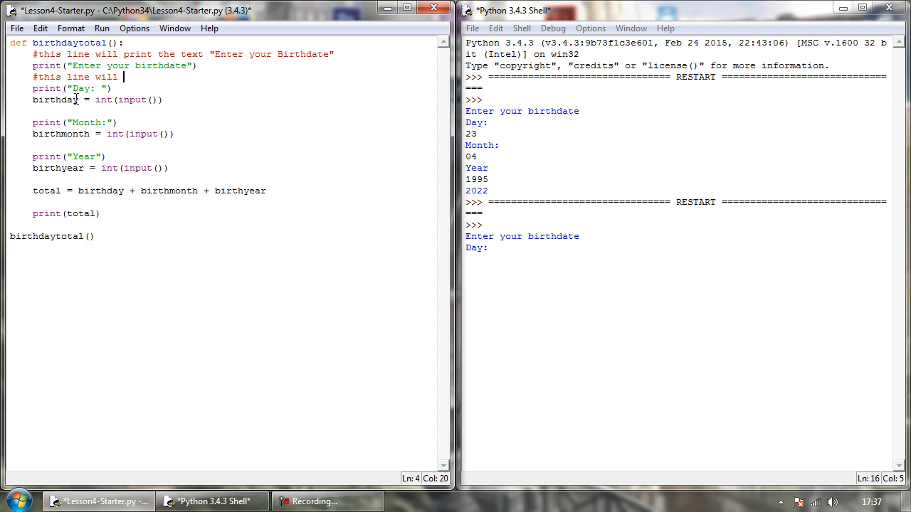
pyautogui.write('print the text "En')
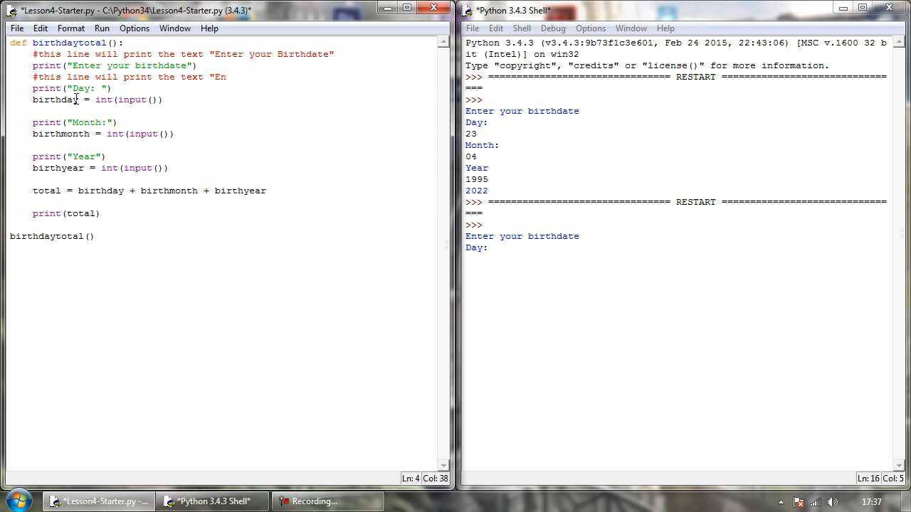
pyautogui.write('Day:"')
pyautogui.write('#')
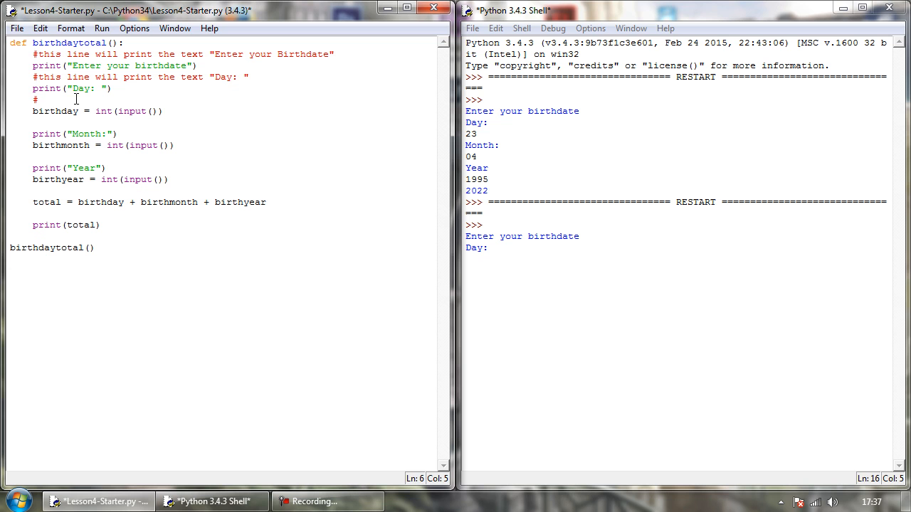
# Comment that the line creates a variable called birthday and assigns the user's birthday
pyautogui.write('this line')
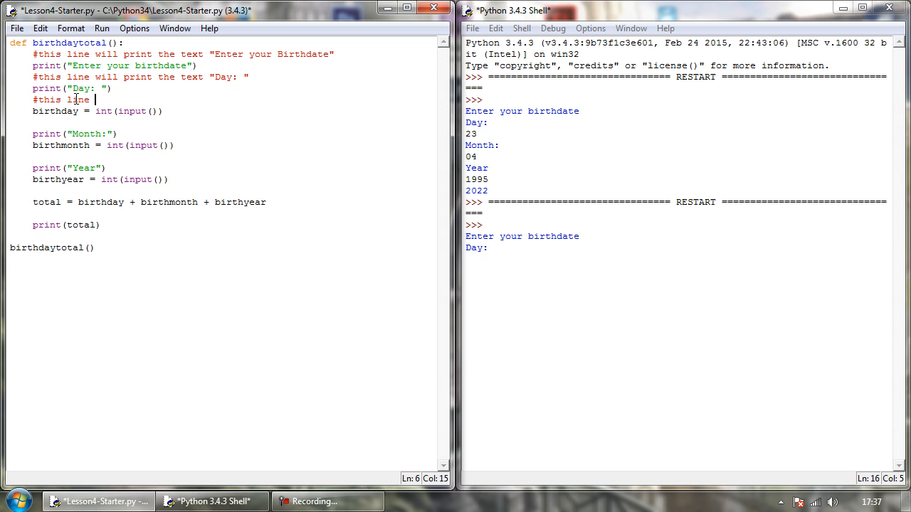
pyautogui.write('creates a v')
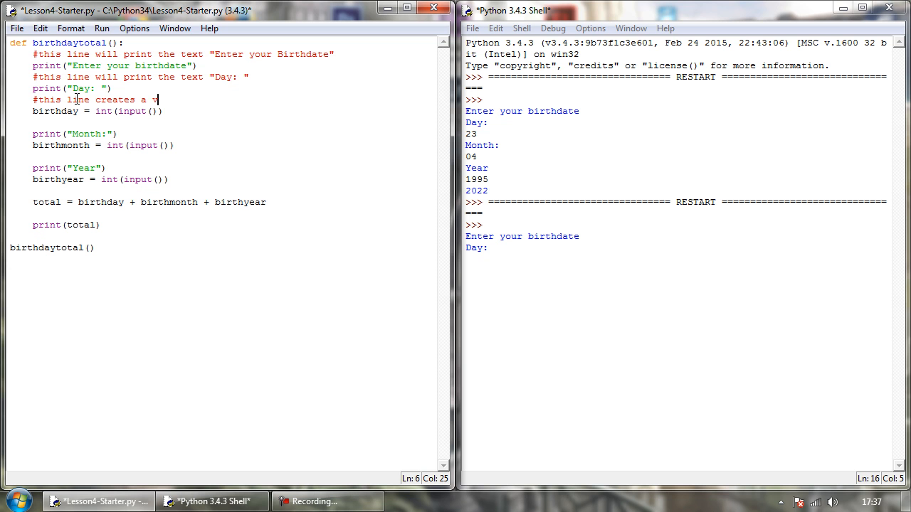
pyautogui.write('ariable')
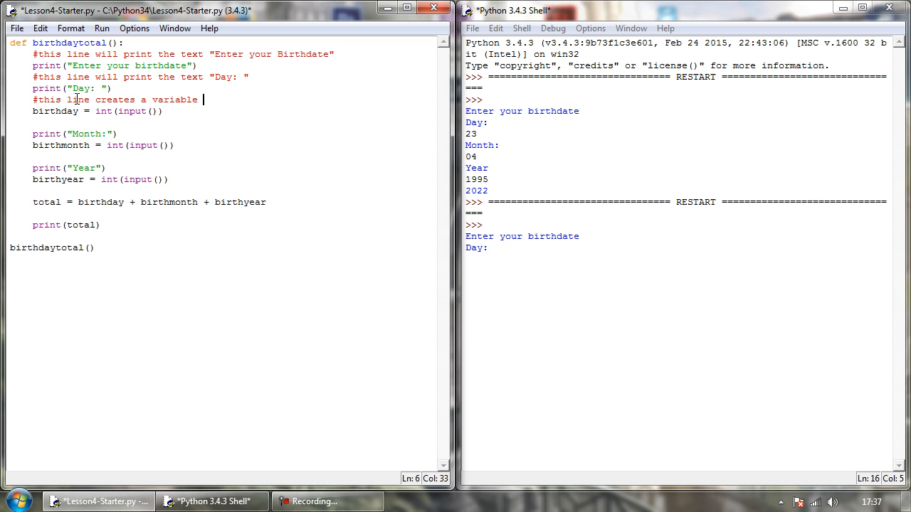
pyautogui.write('called')
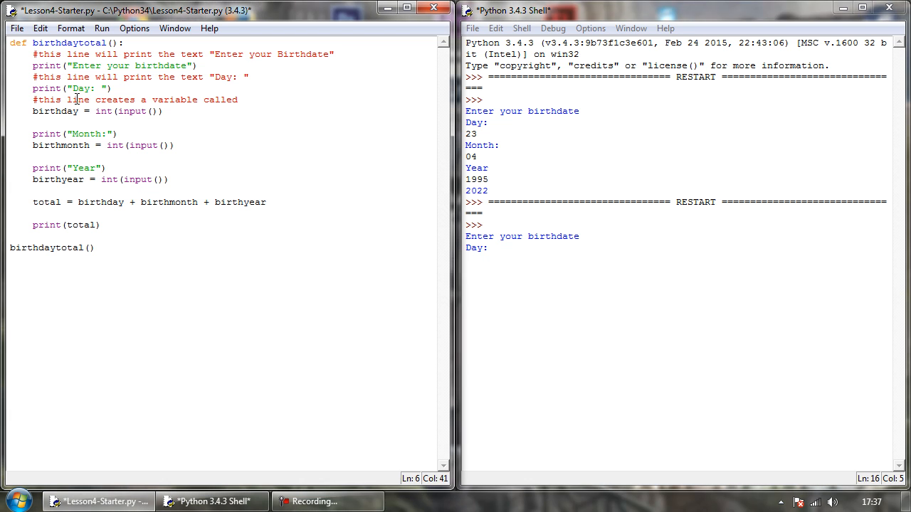
pyautogui.write('birthday')
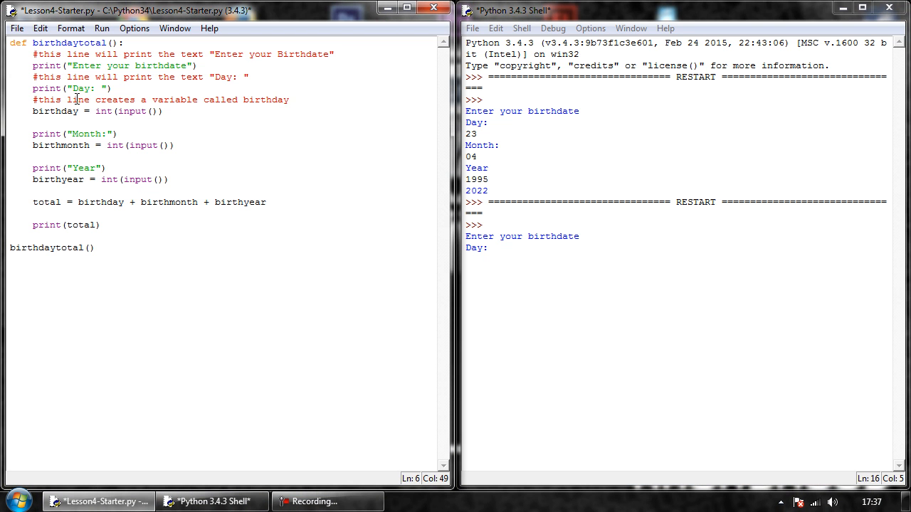
pyautogui.write('and')
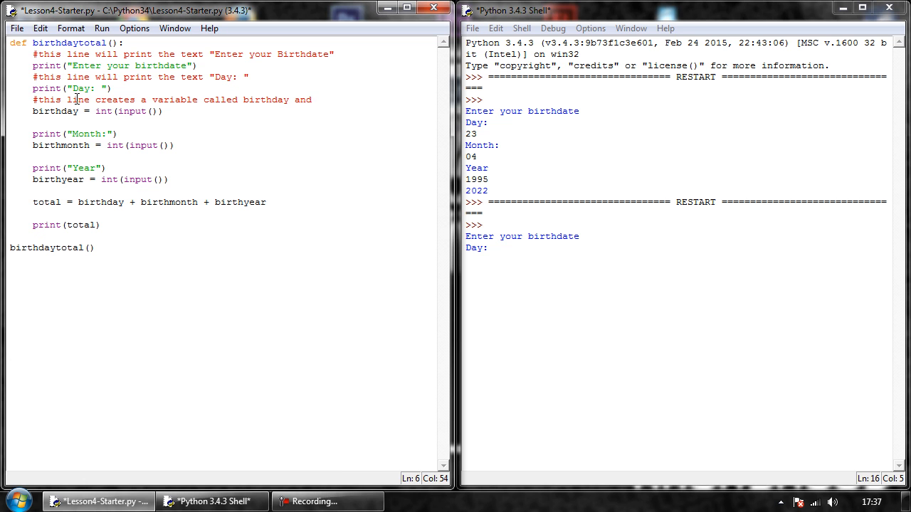
pyautogui.write('assigns the users bi')
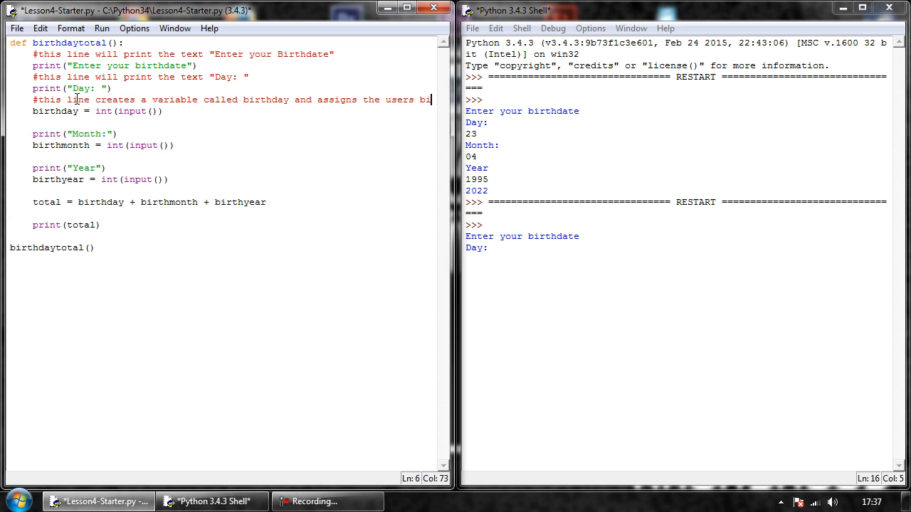
pyautogui.hscroll(3)
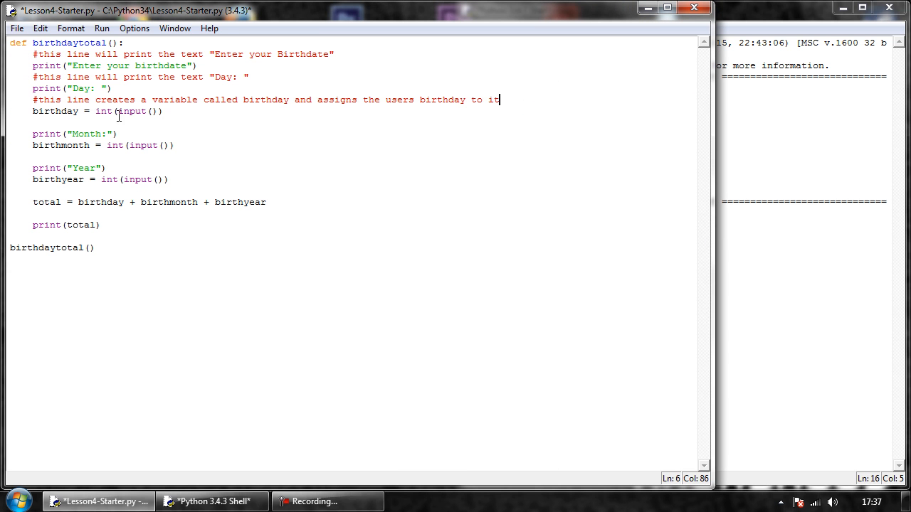
pyautogui.moveTo(180, 118)
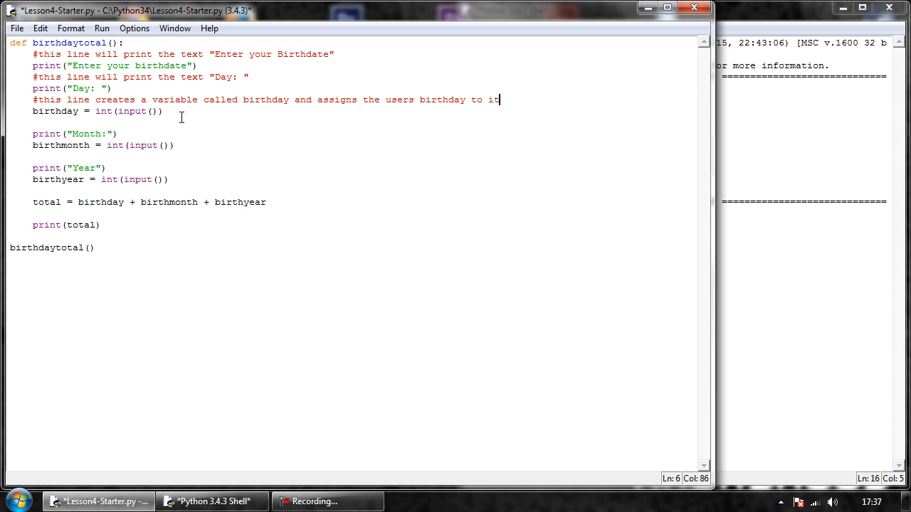
pyautogui.moveTo(223, 93)
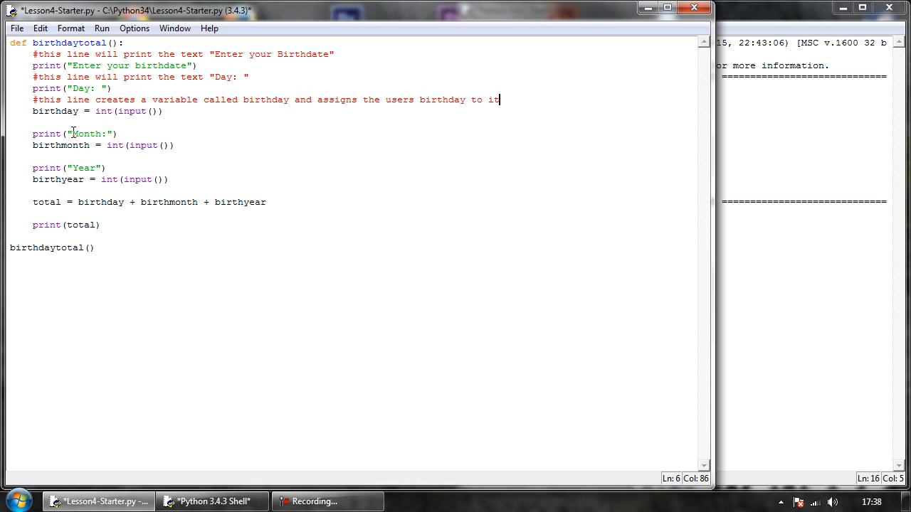
pyautogui.click(161, 111)
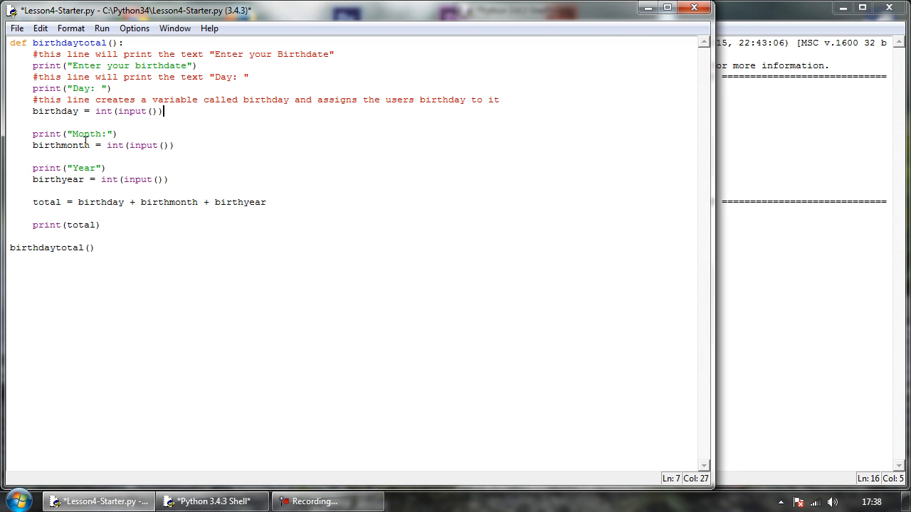
pyautogui.click(110, 133)
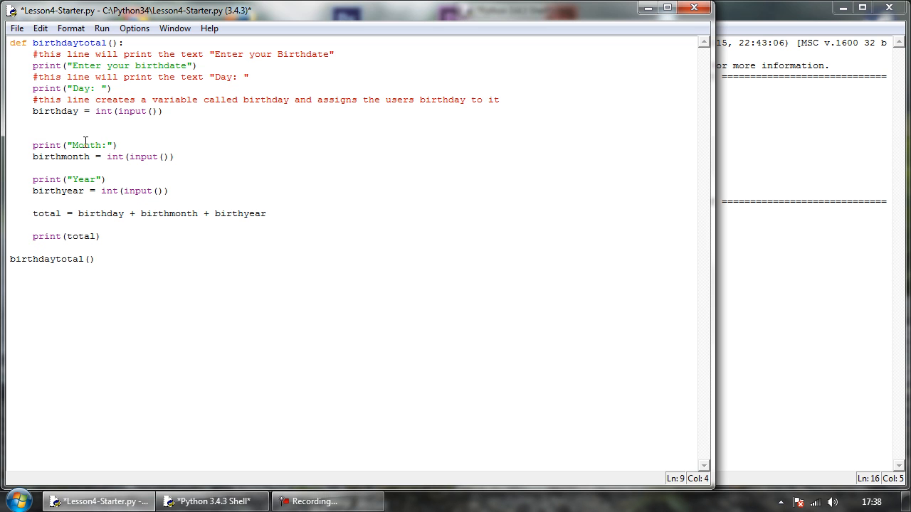
# Add a comment saying the line prints "Month: " above the Month prompt
pyautogui.click(33, 133)
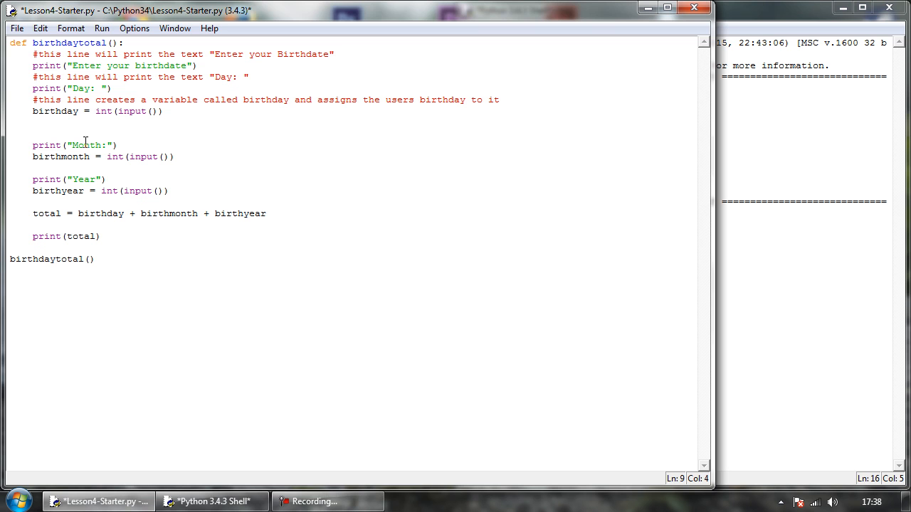
pyautogui.write('#')
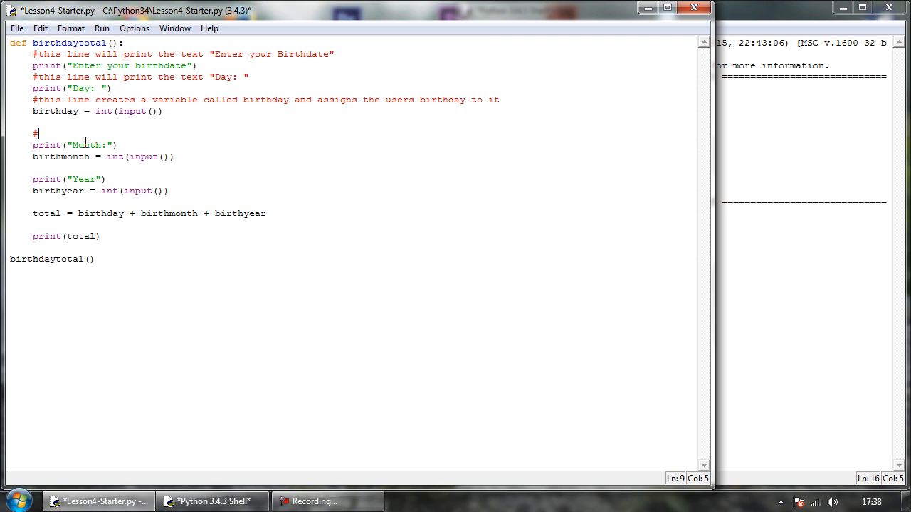
pyautogui.write('this line print')
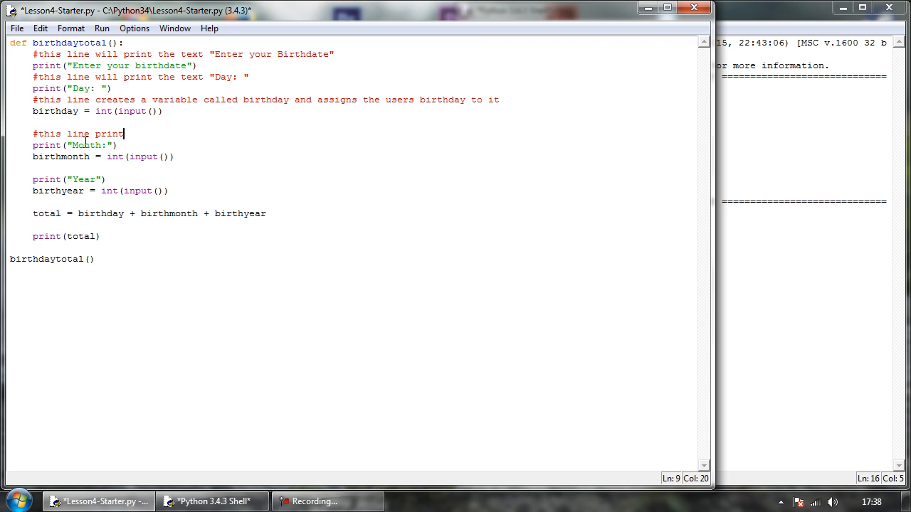
pyautogui.write('s the r')
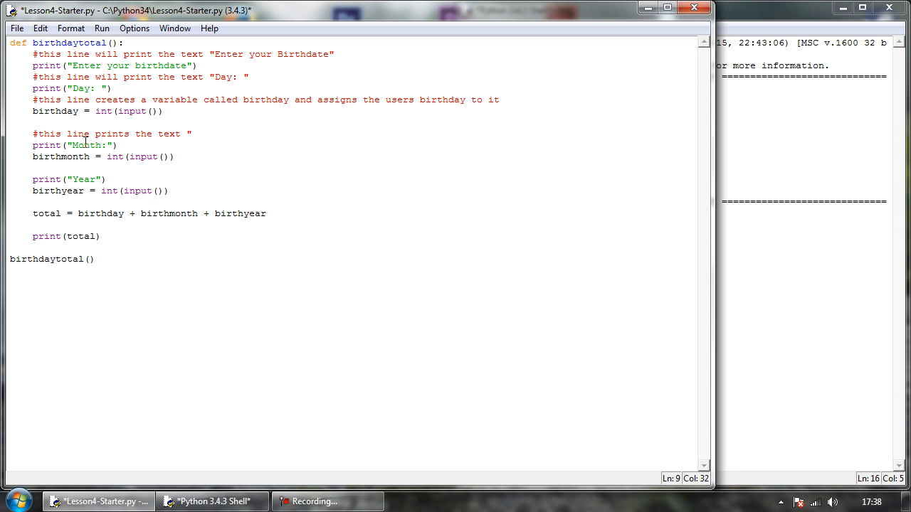
pyautogui.write('Month: "')
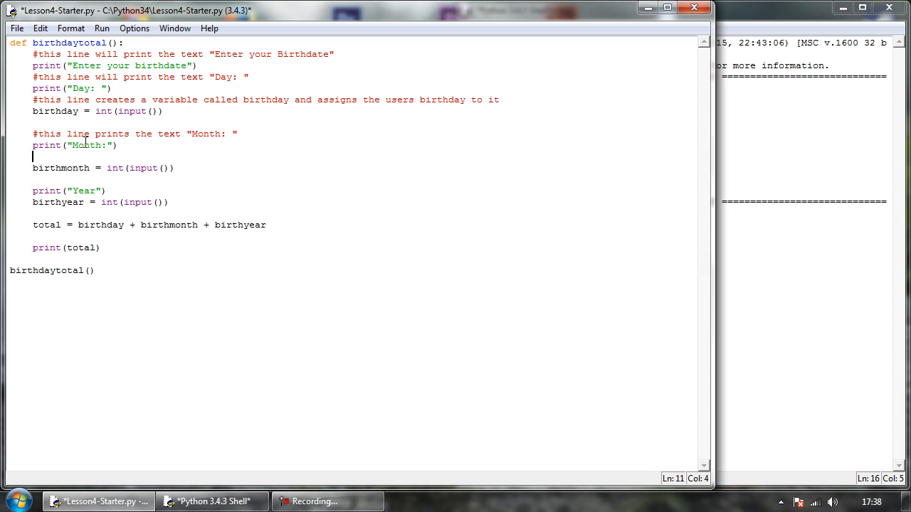
# Comment that the line creates birthmonth and assigns the user's birth month to it
pyautogui.write('#the line creates a variable called')
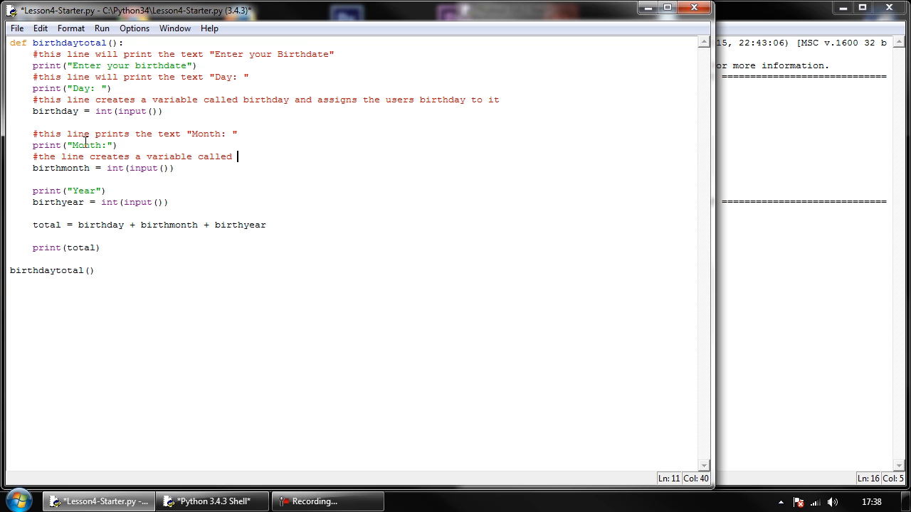
pyautogui.write('birthmonth a')
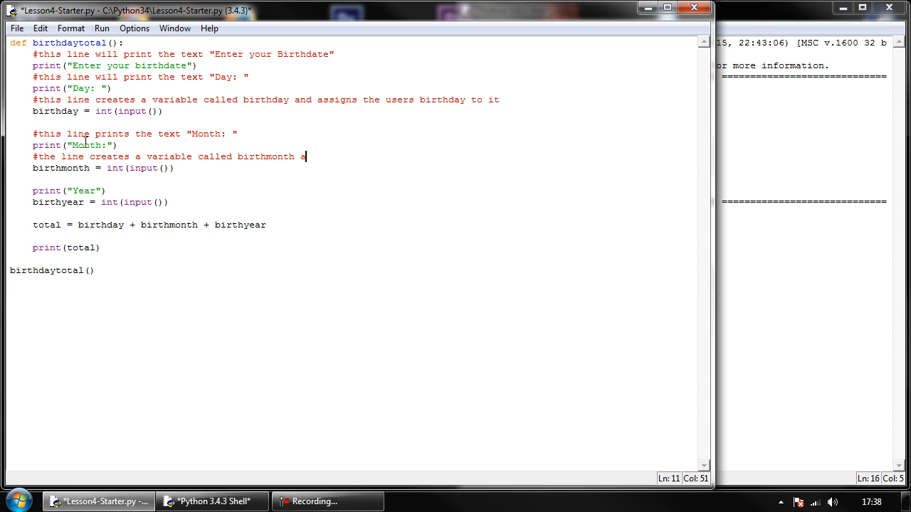
pyautogui.write('nd assigns')
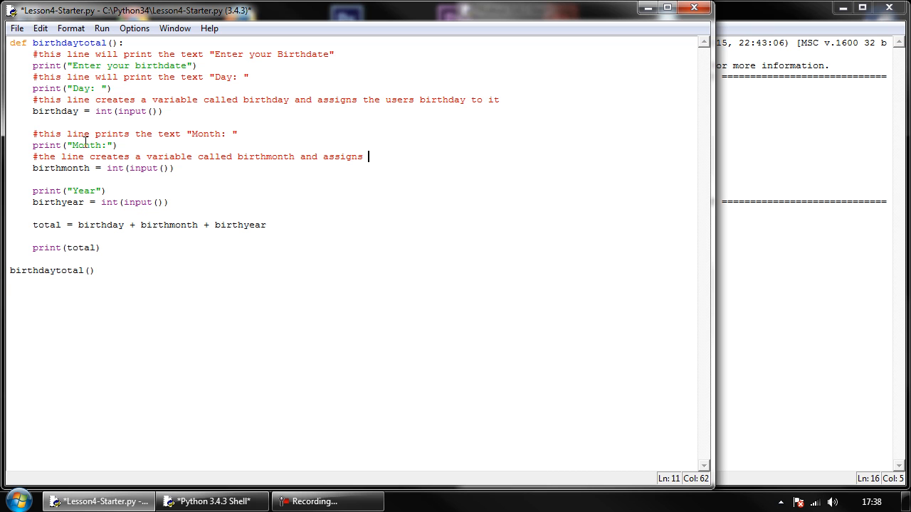
pyautogui.write('the users birth')
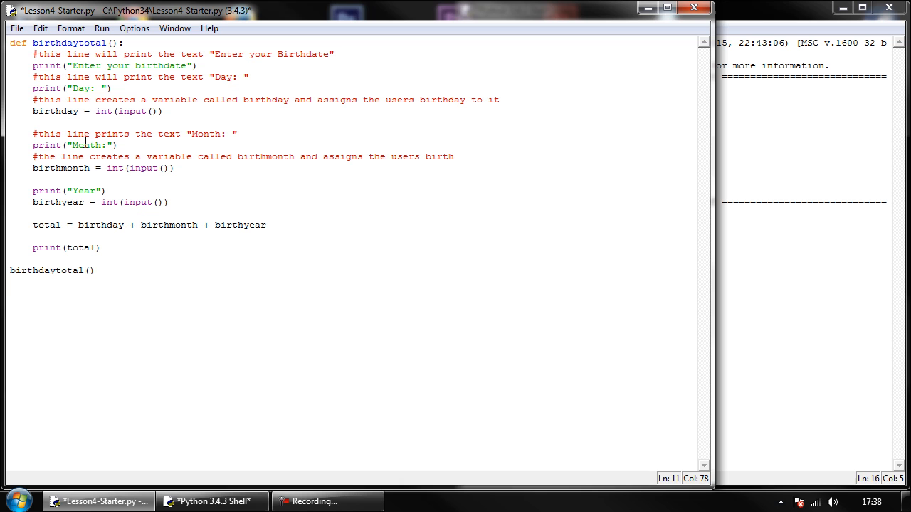
pyautogui.write('month to it')
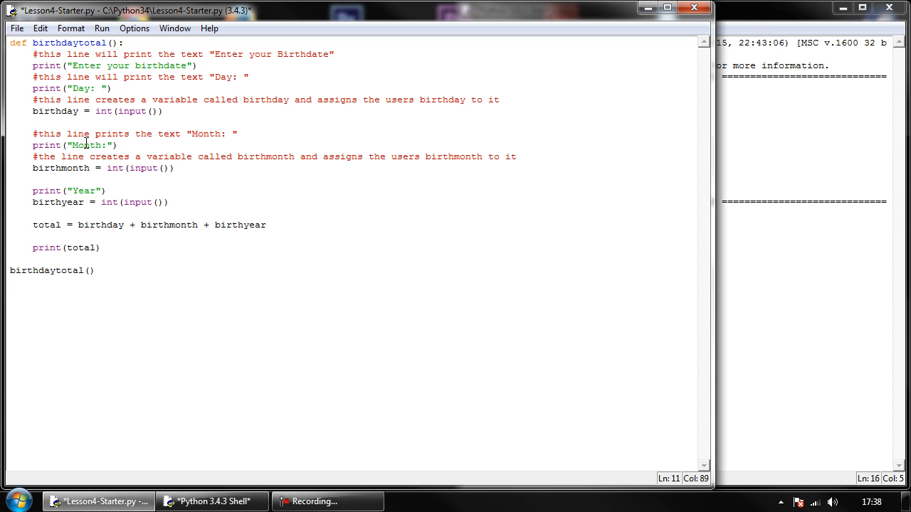
pyautogui.click(106, 191)
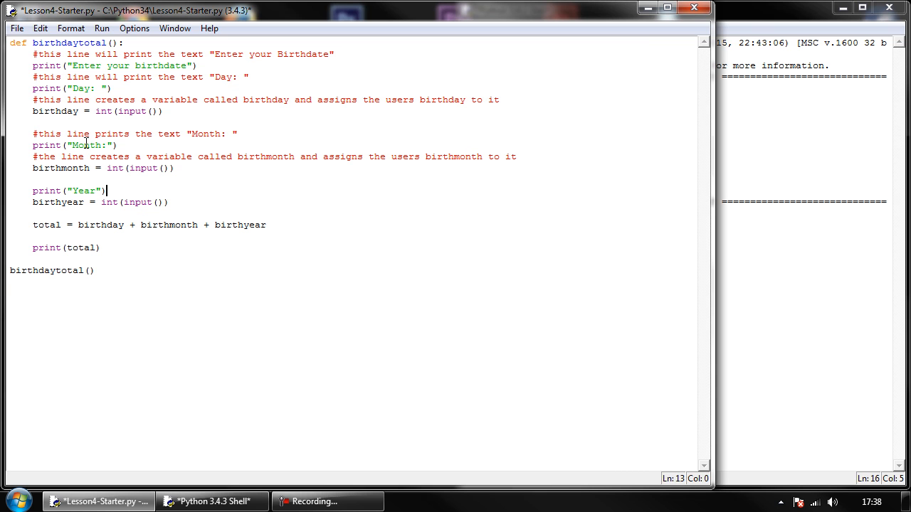
# Comment above total that it creates total from all the other variables added together
pyautogui.press('Return')
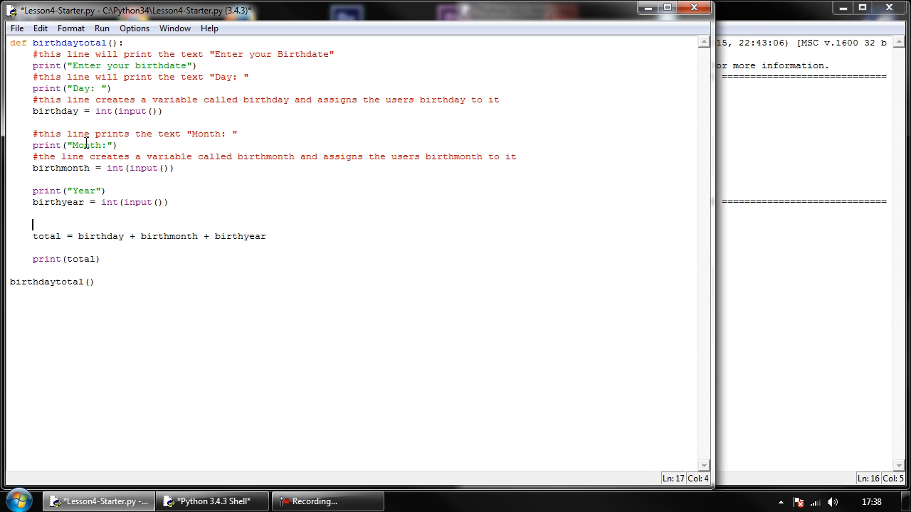
pyautogui.write('#this')
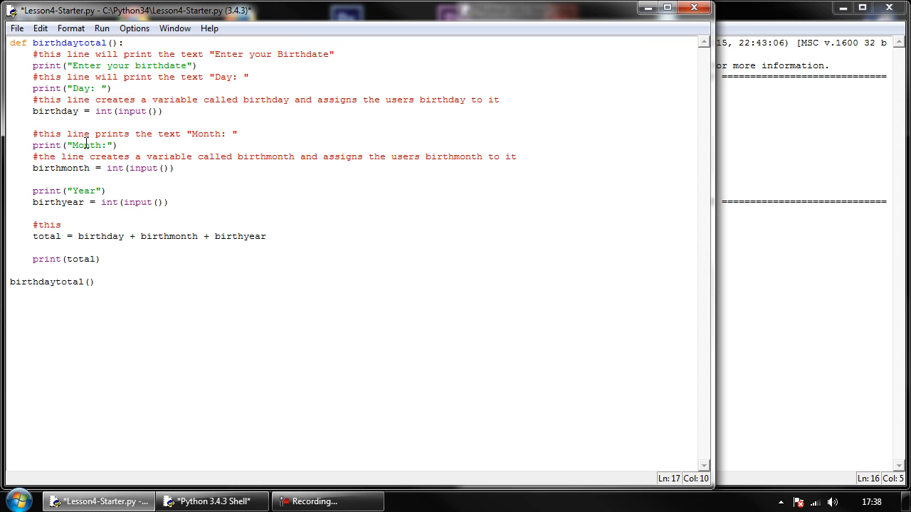
pyautogui.write('line of co')
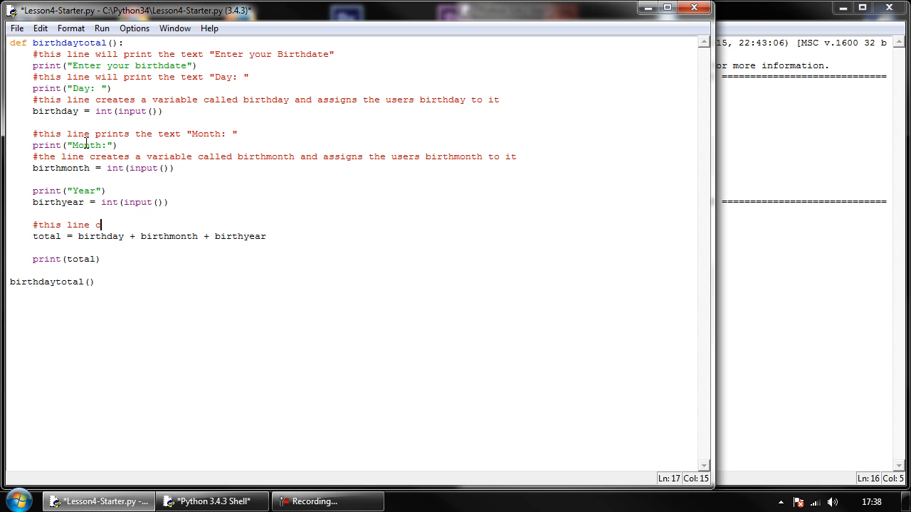
pyautogui.write('reates a va')
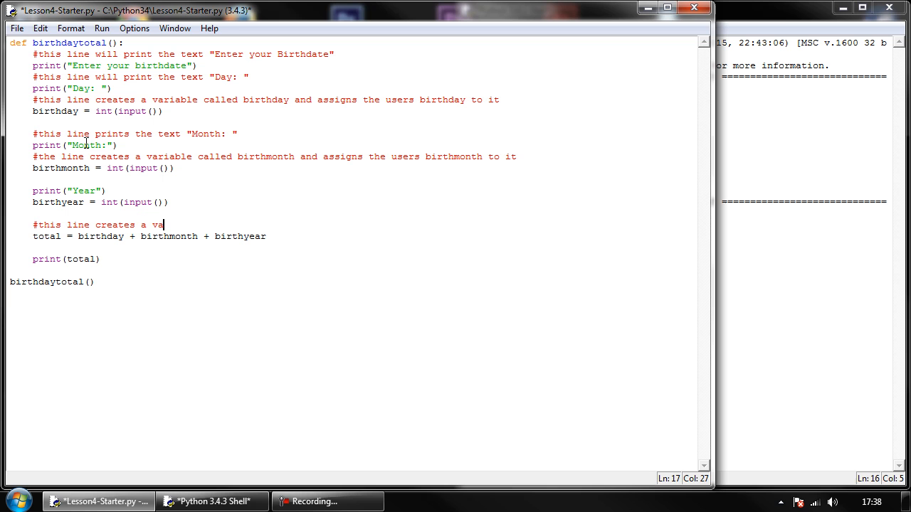
pyautogui.write('riable called total and')
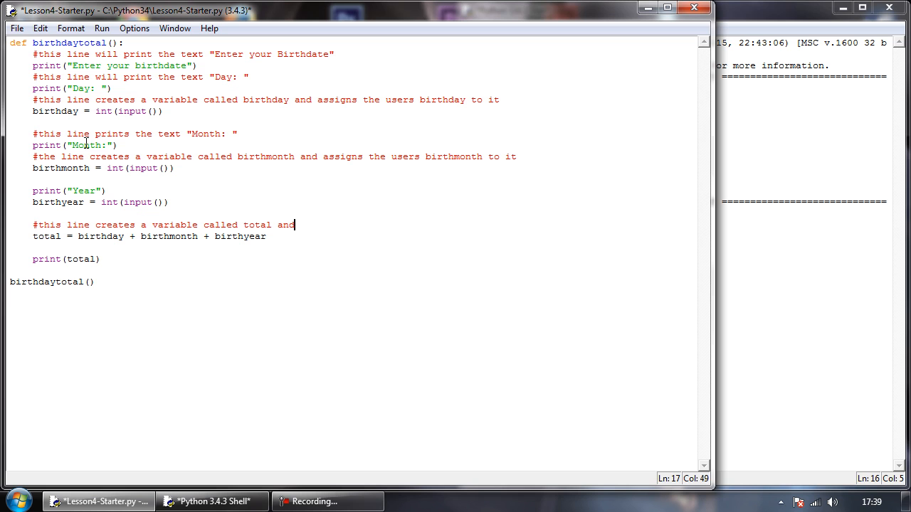
pyautogui.write('assigns all of t')
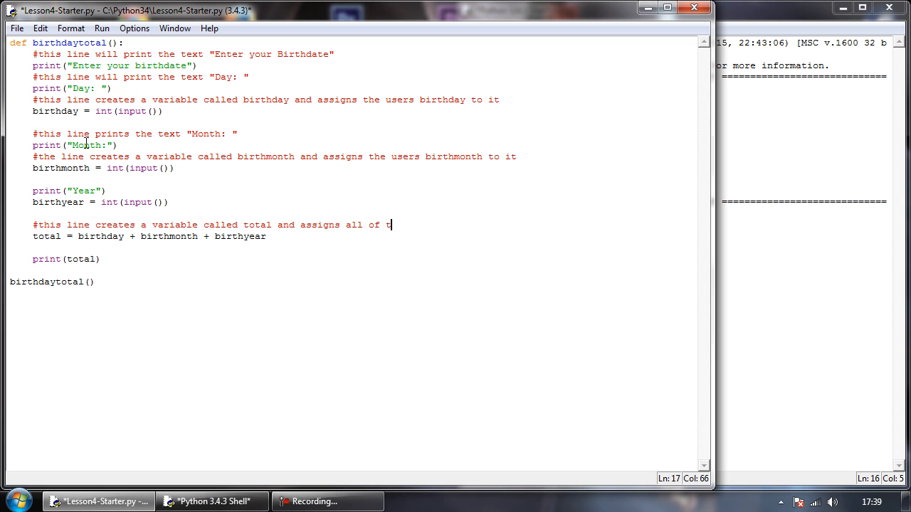
pyautogui.write('he other variables')
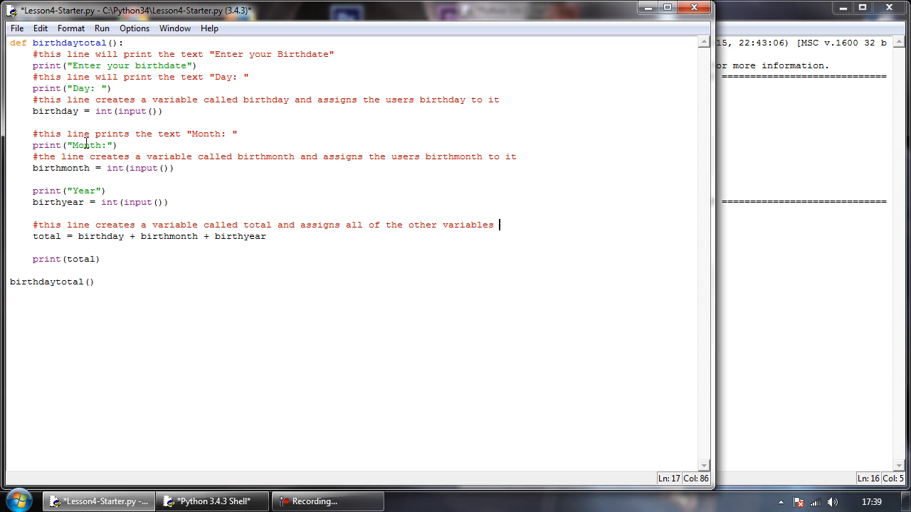
pyautogui.write('added togehte')
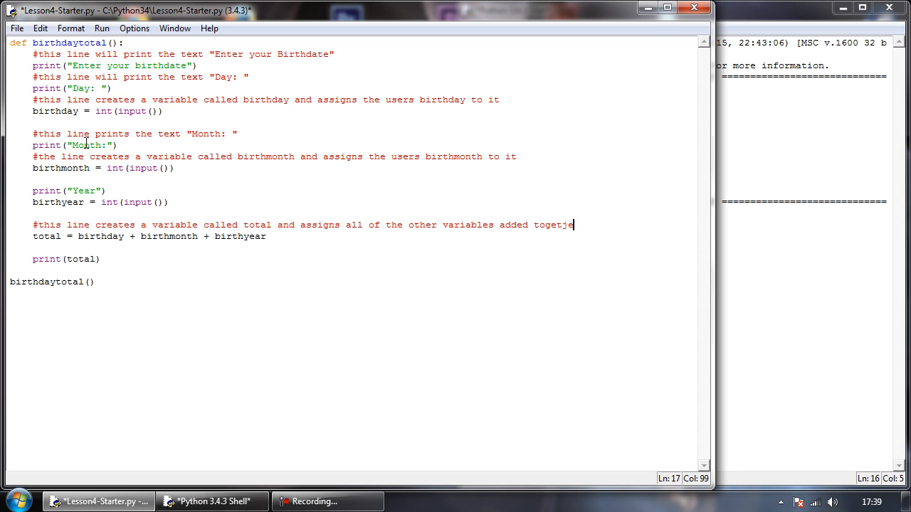
pyautogui.write('her to it')
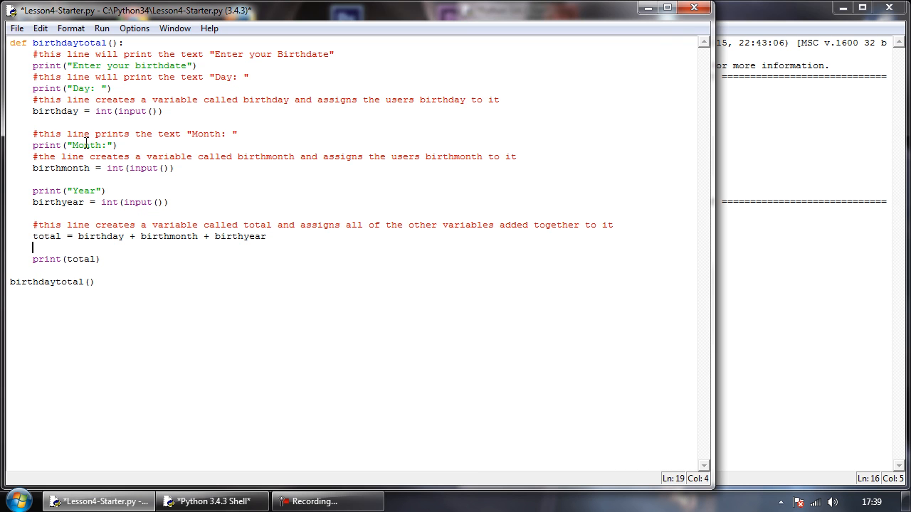
# Add the comment '#this line prints our variable total' above print(total)
pyautogui.write('#this line')
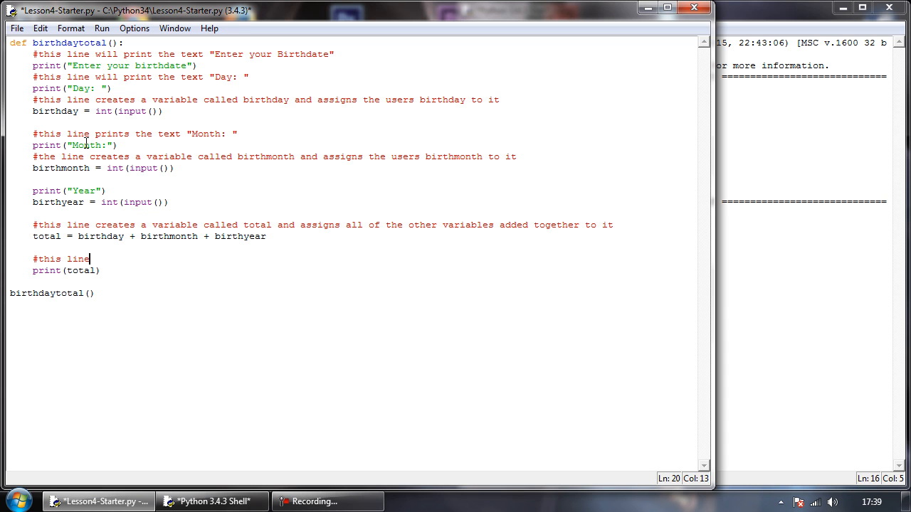
pyautogui.write('prints our')
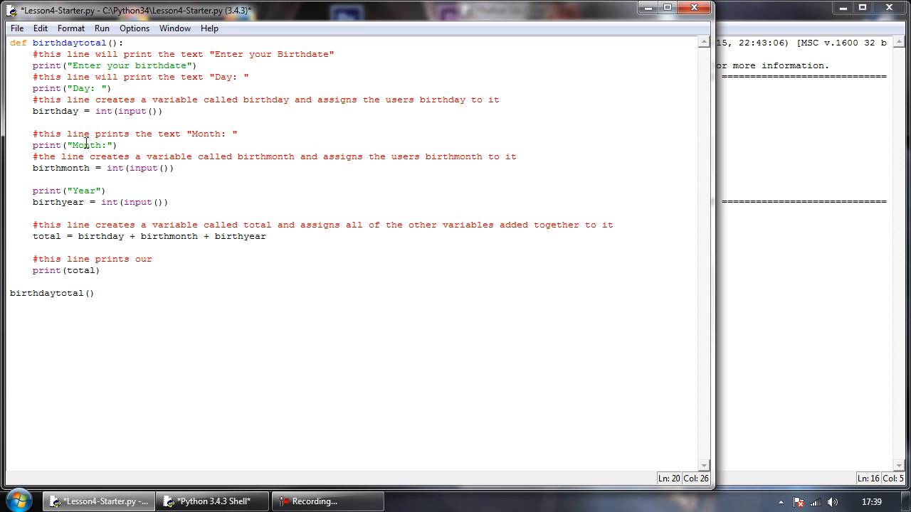
pyautogui.write('variable tot')
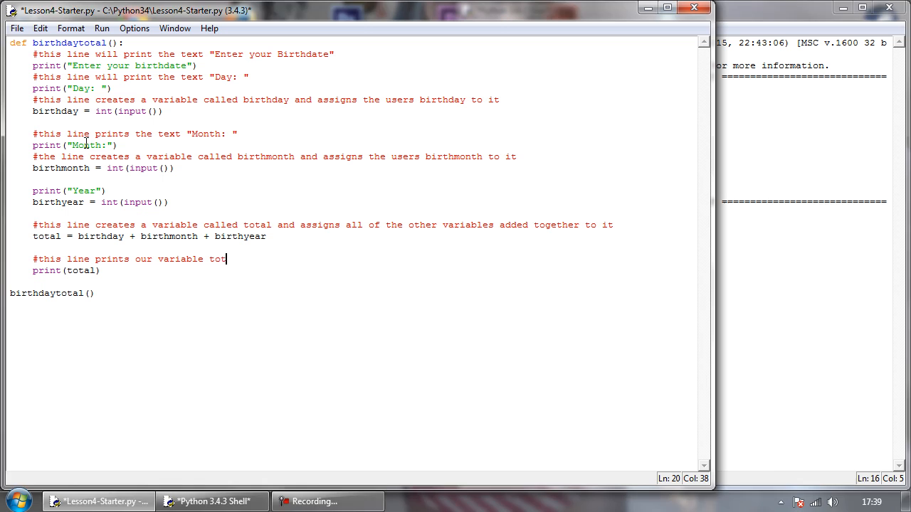
pyautogui.write('al')
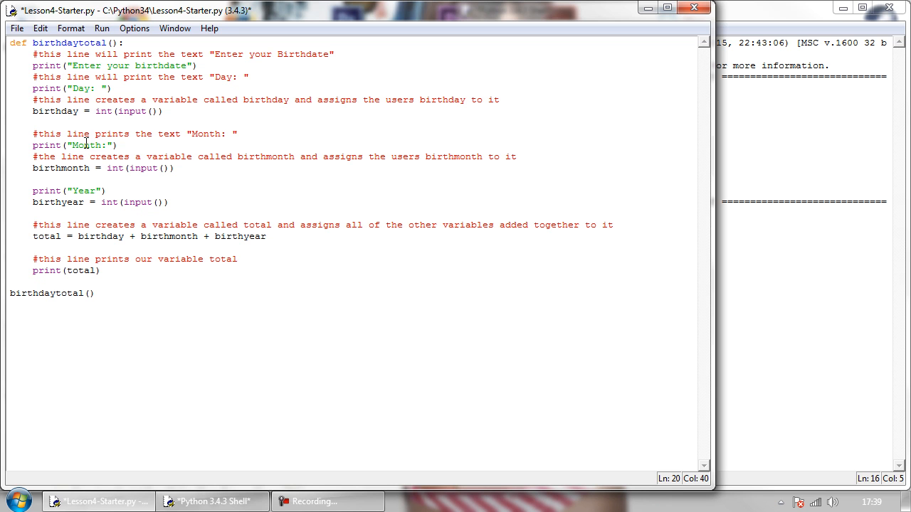
pyautogui.click(238, 258)
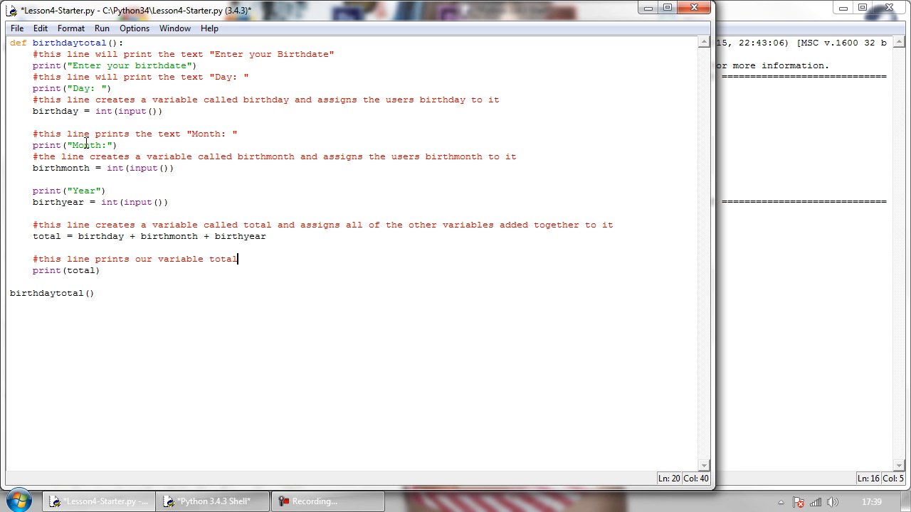
pyautogui.press('Left')
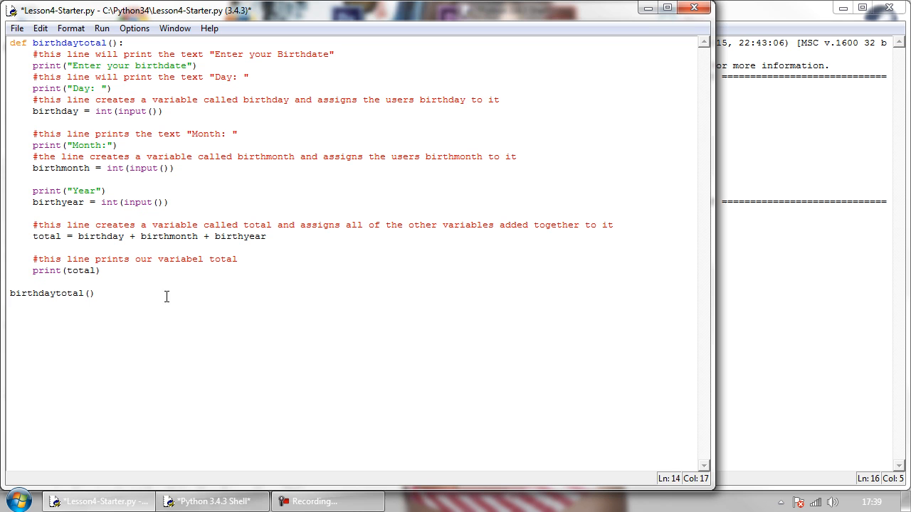
# Select the misspelled 'variabel', then add an indented empty line after print(total)
pyautogui.doubleClick(180, 258)
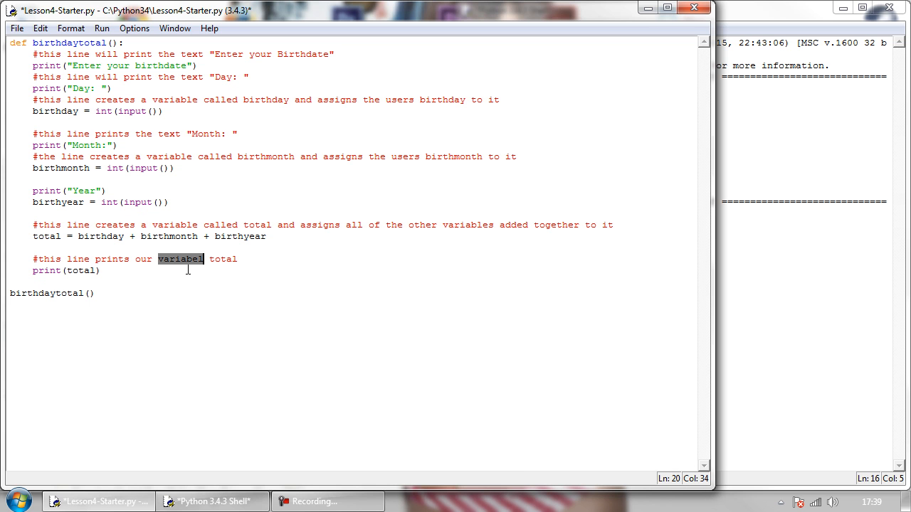
pyautogui.click(102, 270)
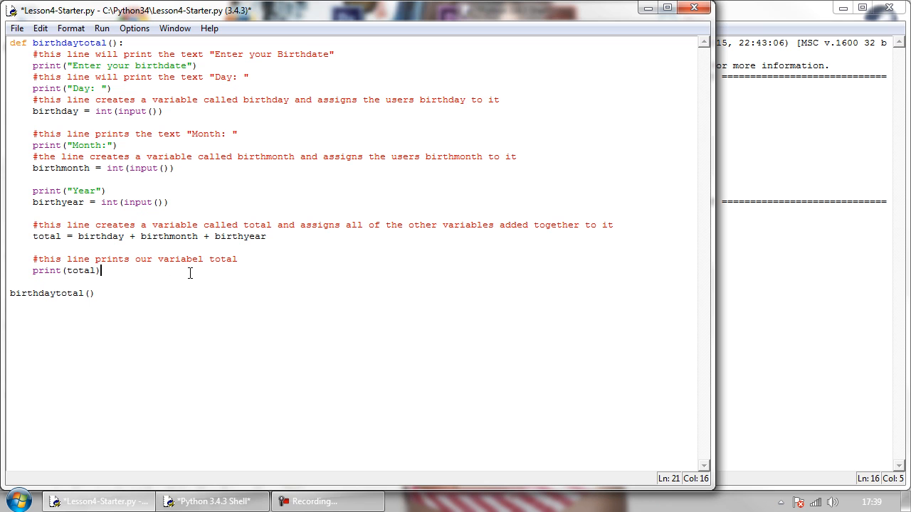
pyautogui.moveTo(256, 280)
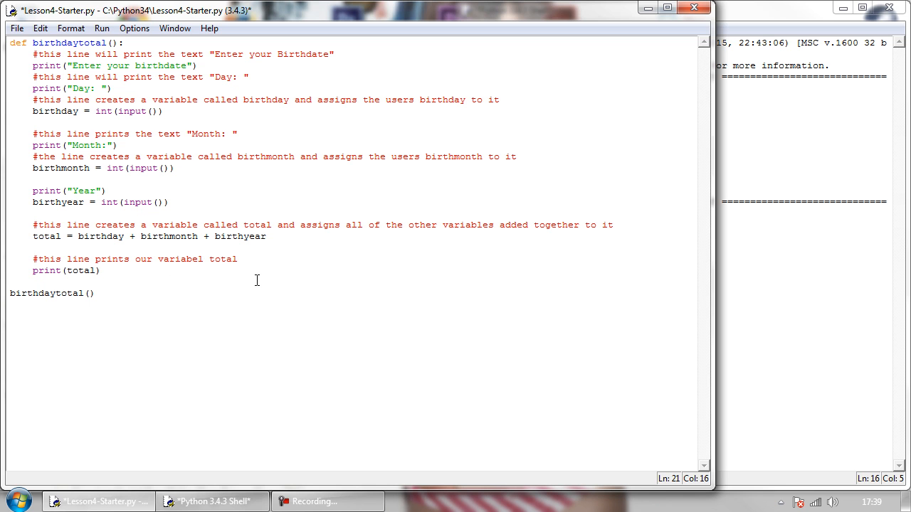
pyautogui.press('Return')
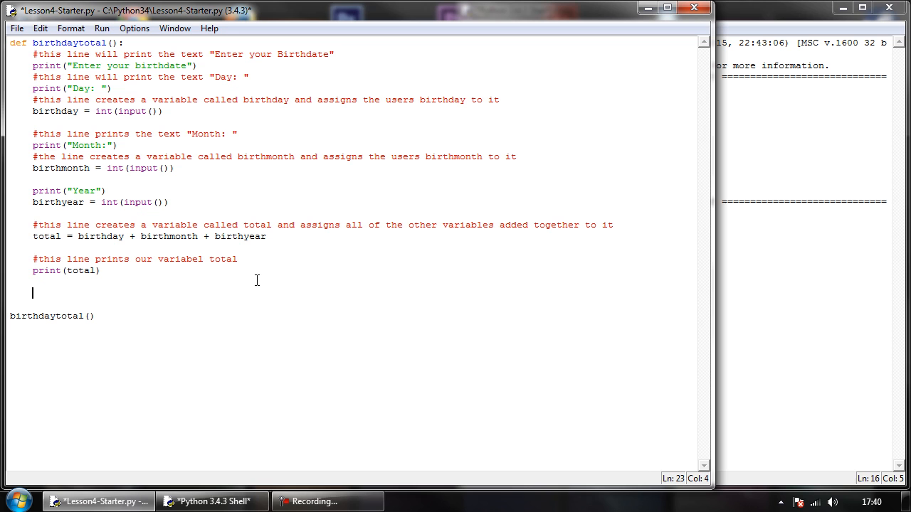
# Type the demo identifier intNum23 on the indented line below print(total)
pyautogui.write('intNum')
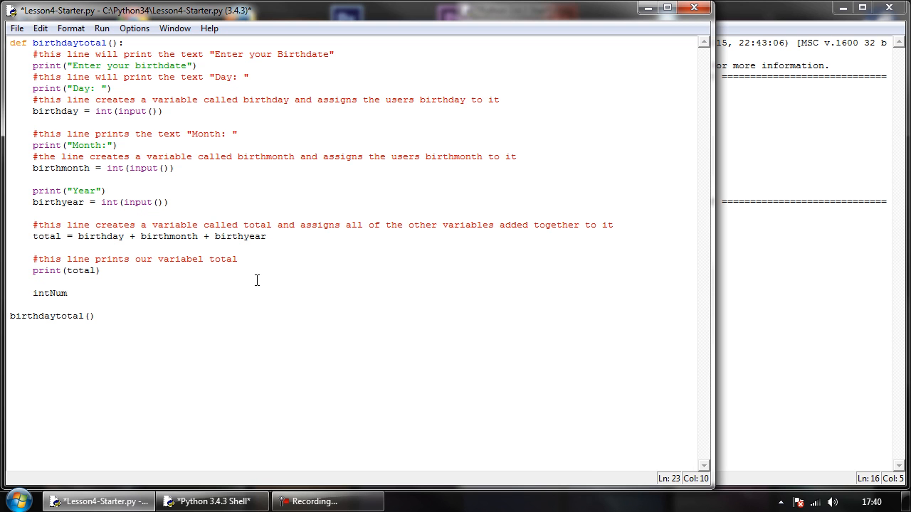
pyautogui.write('23')
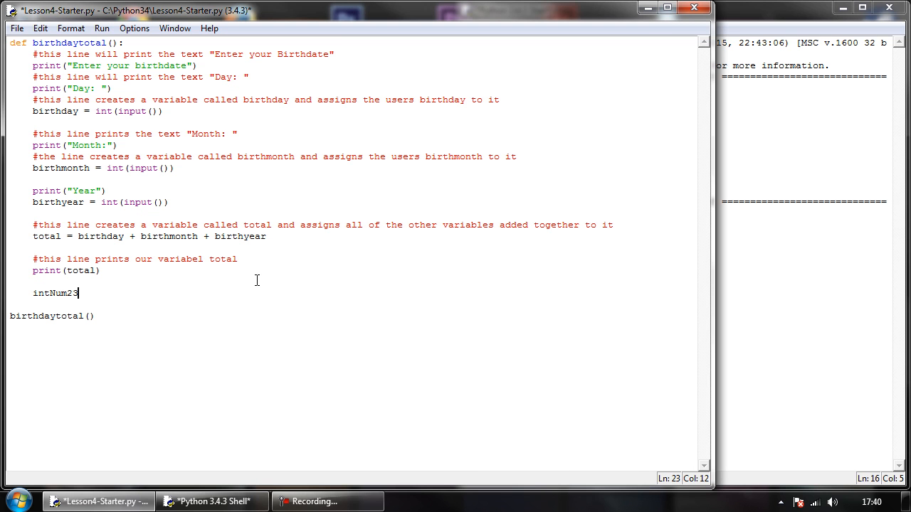